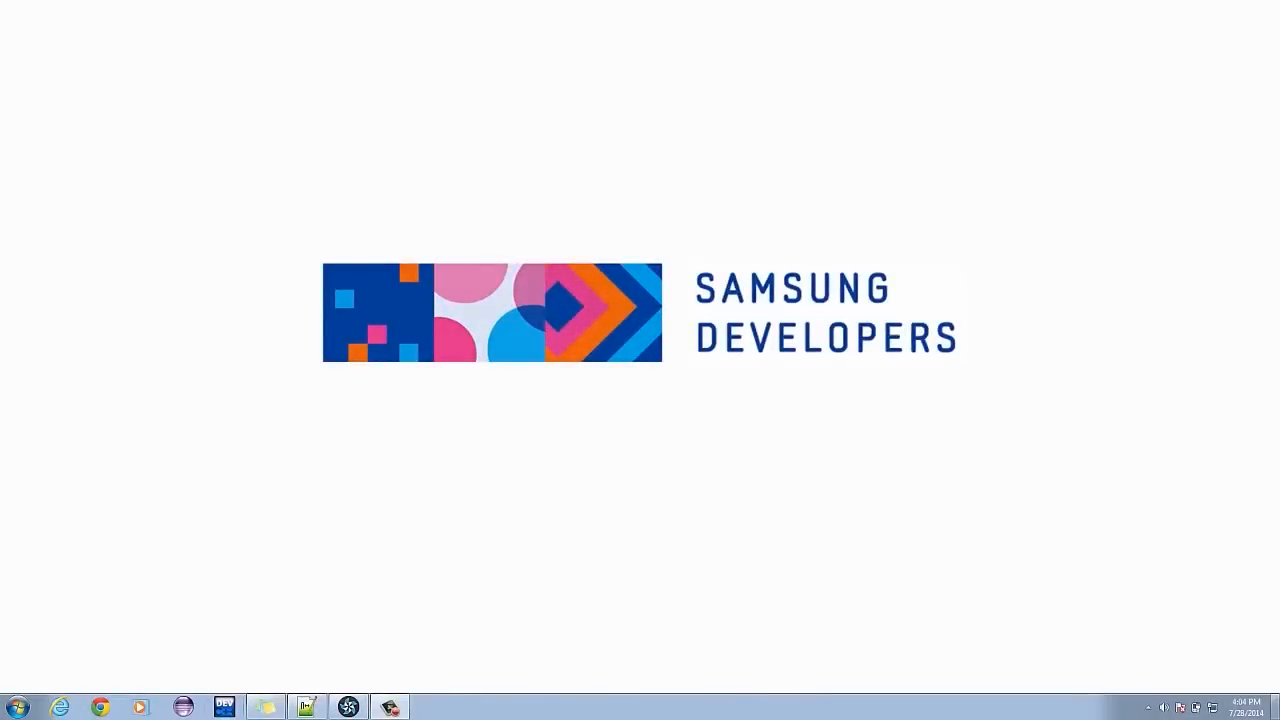
pyautogui.moveTo(1274, 710)
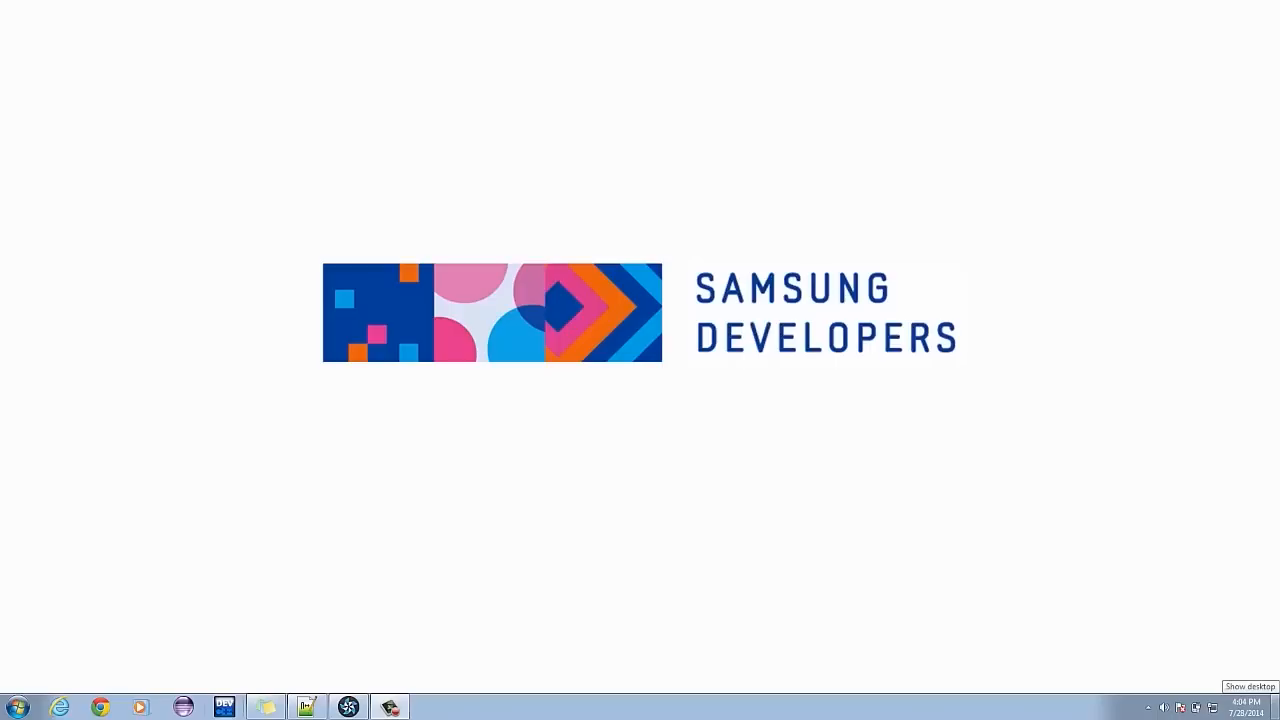
pyautogui.moveTo(360, 697)
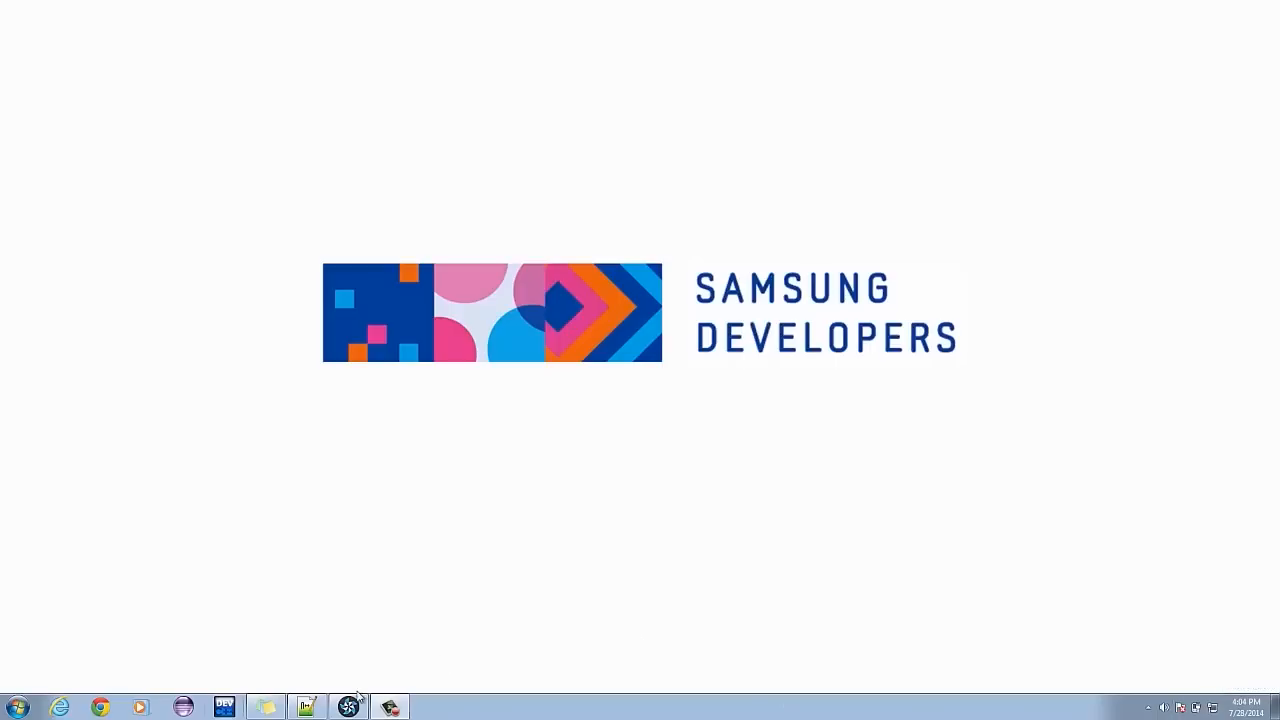
# - Create the IndexedDatabase project from the Wearable UI Basic application template
pyautogui.click(11, 21)
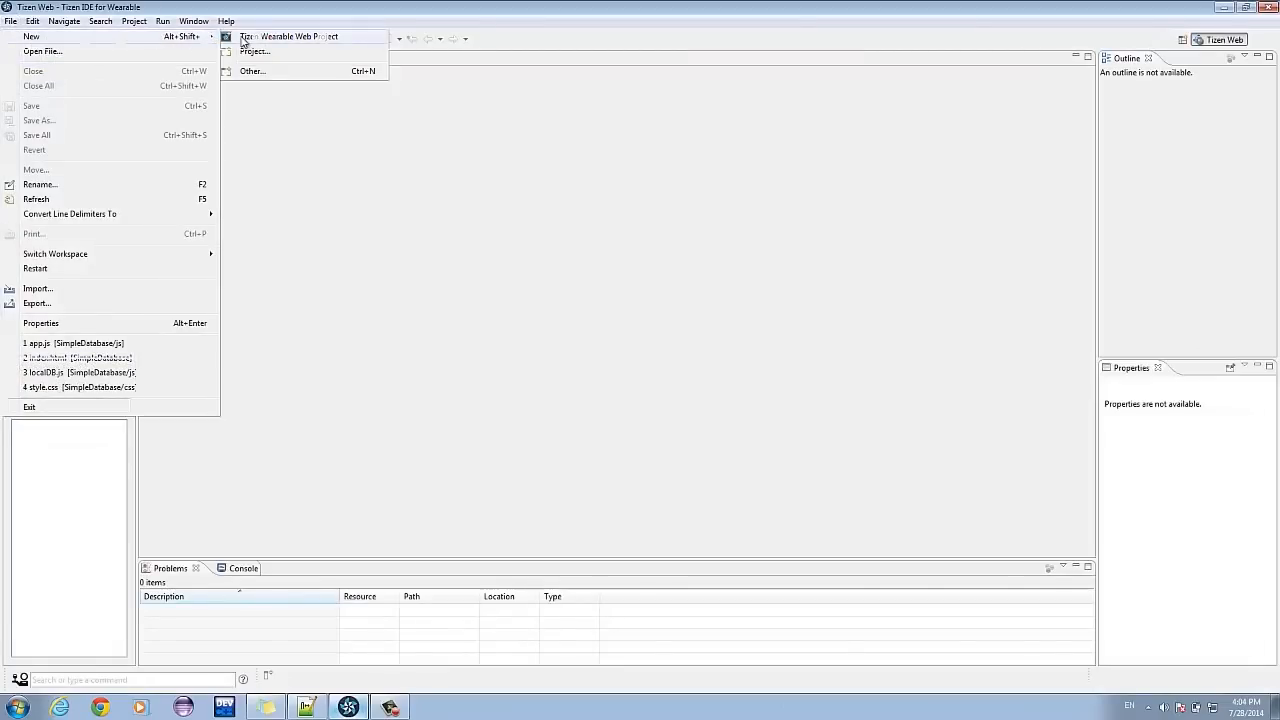
pyautogui.click(289, 36)
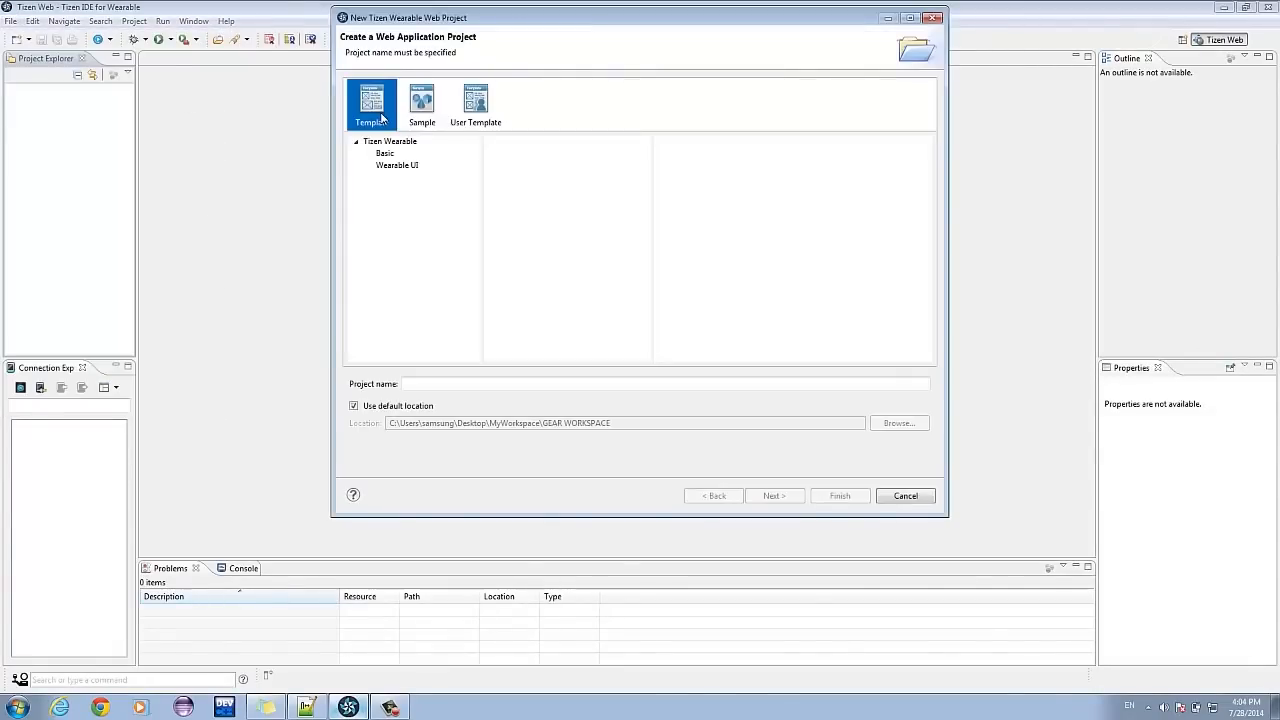
pyautogui.click(390, 141)
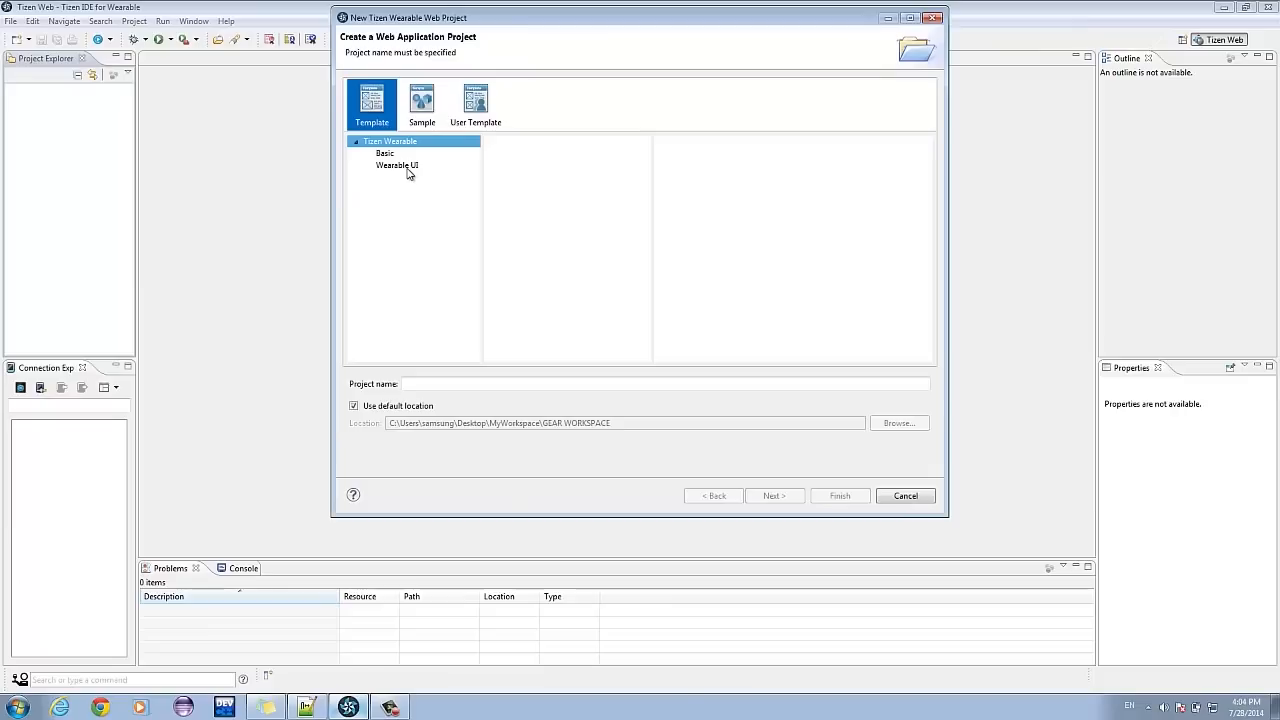
pyautogui.click(397, 165)
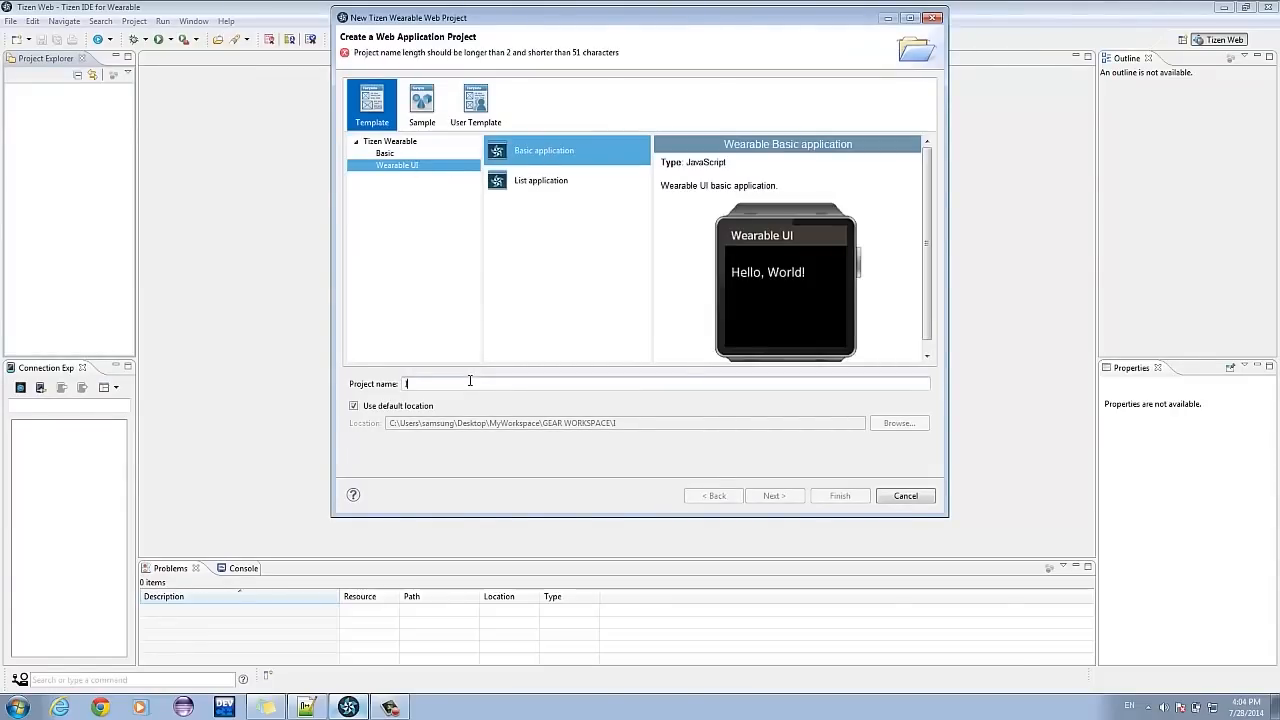
pyautogui.write('Indexed')
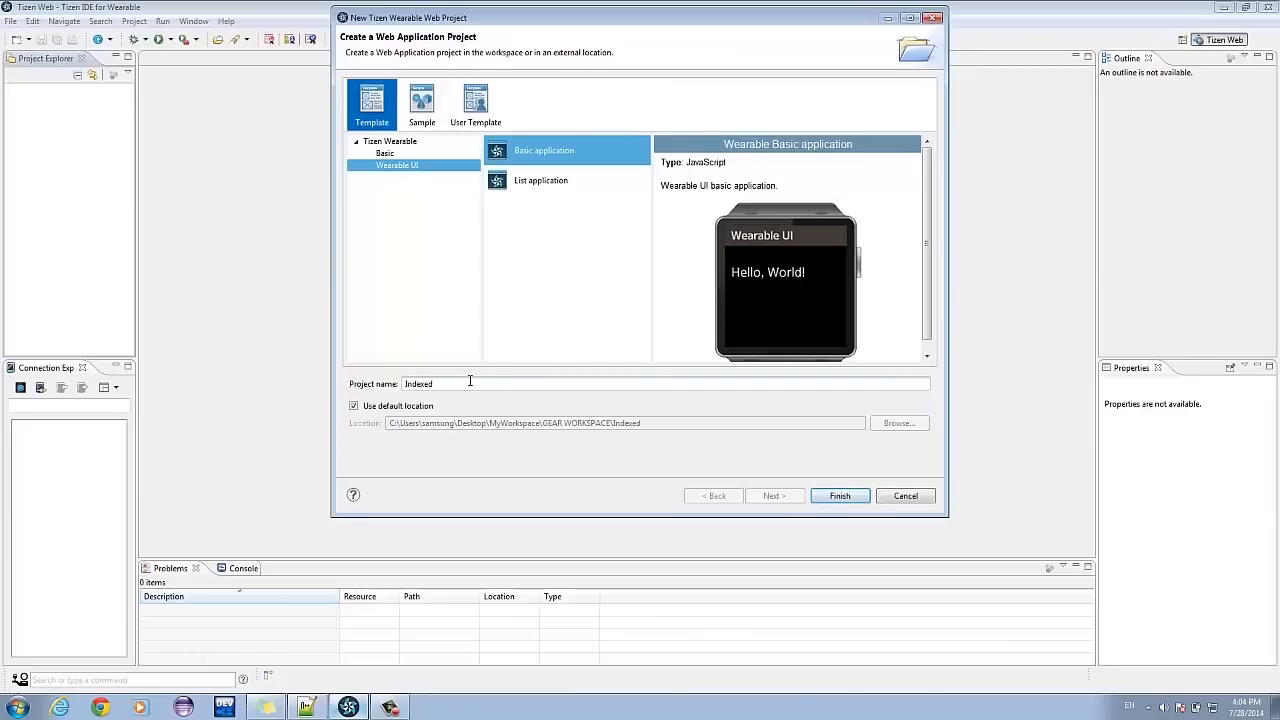
pyautogui.write('Database')
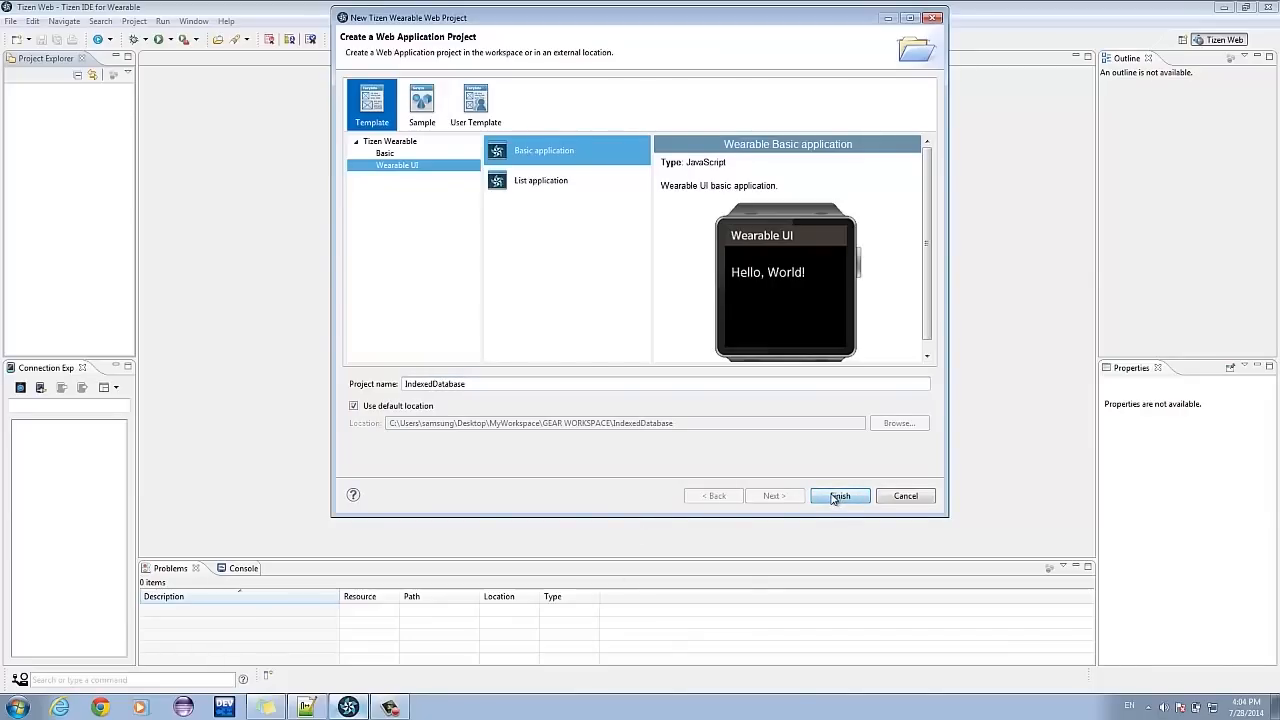
pyautogui.click(839, 496)
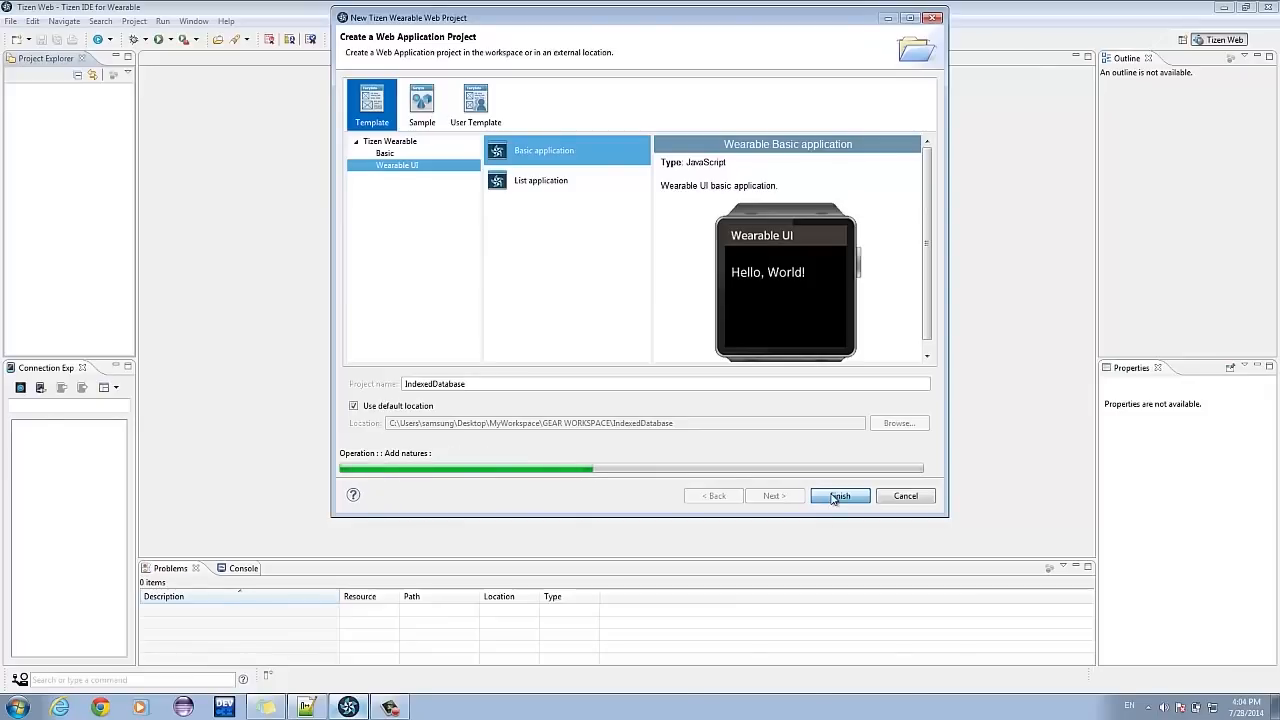
pyautogui.click(839, 496)
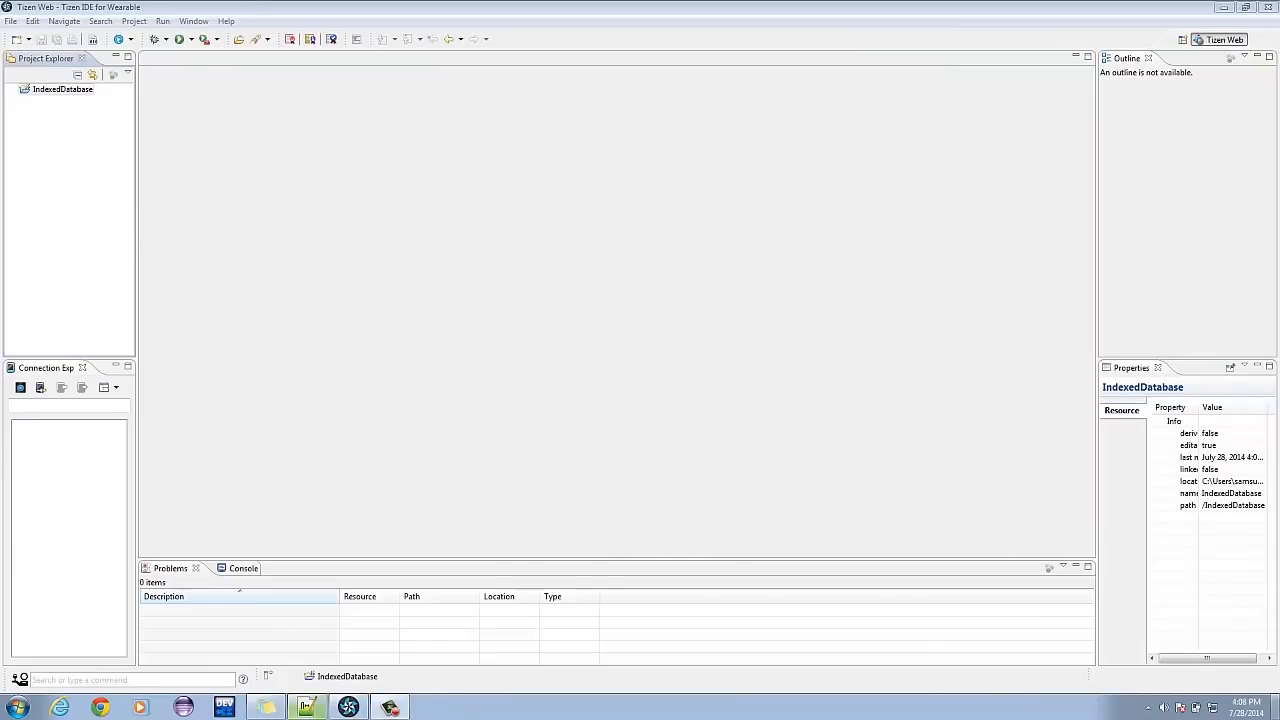
pyautogui.moveTo(205, 170)
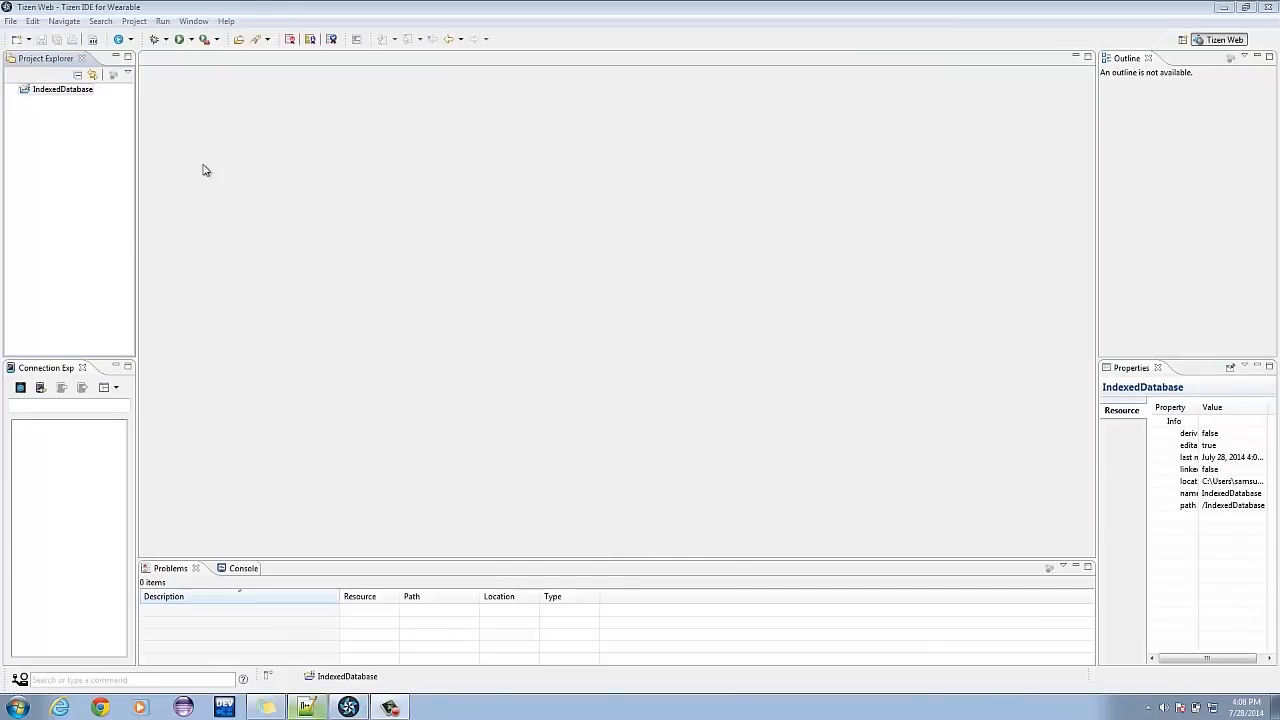
# - Expand the IndexedDatabase project and open index.html in the editor
pyautogui.click(13, 89)
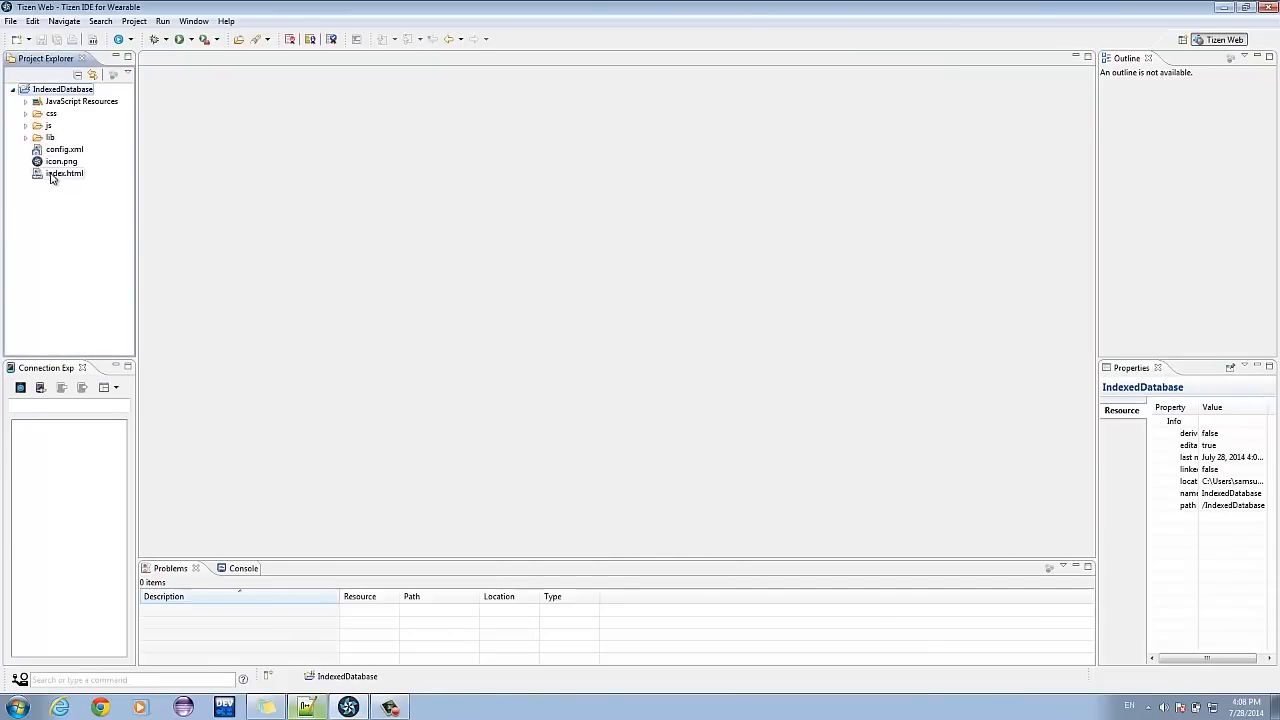
pyautogui.doubleClick(65, 173)
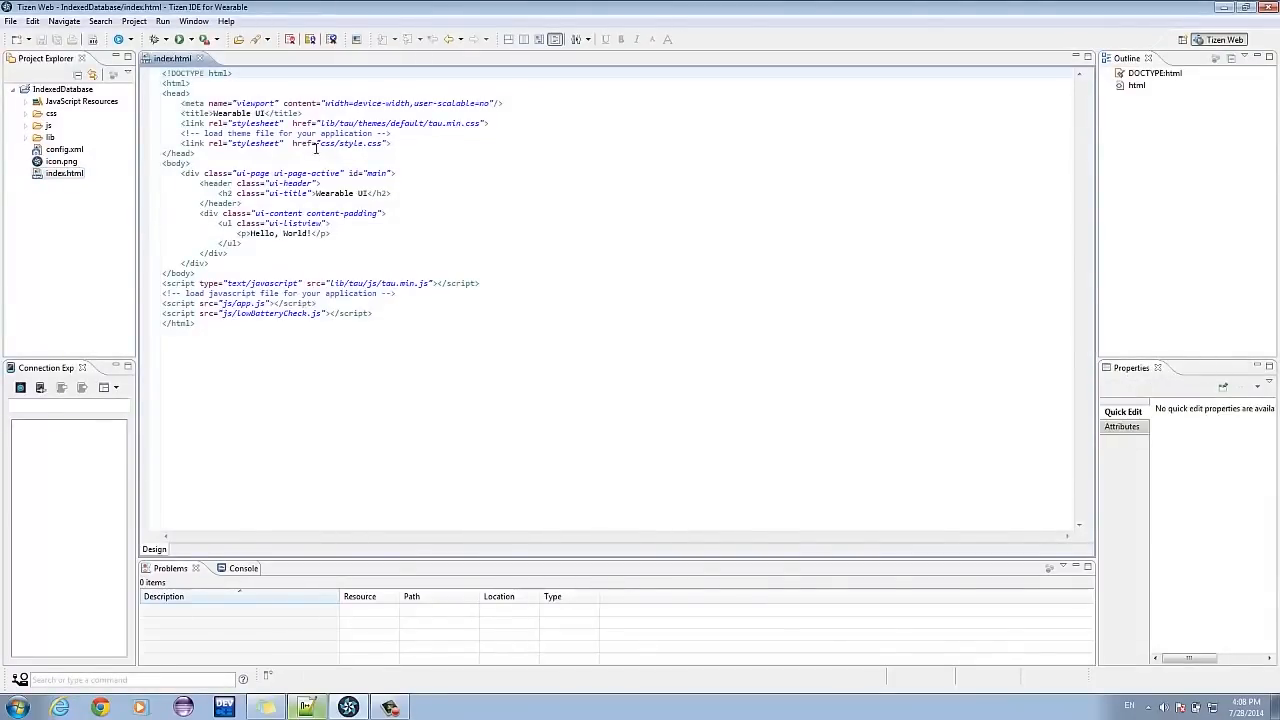
# - Change the page title and header text to 'Indexed Database'
pyautogui.click(265, 113)
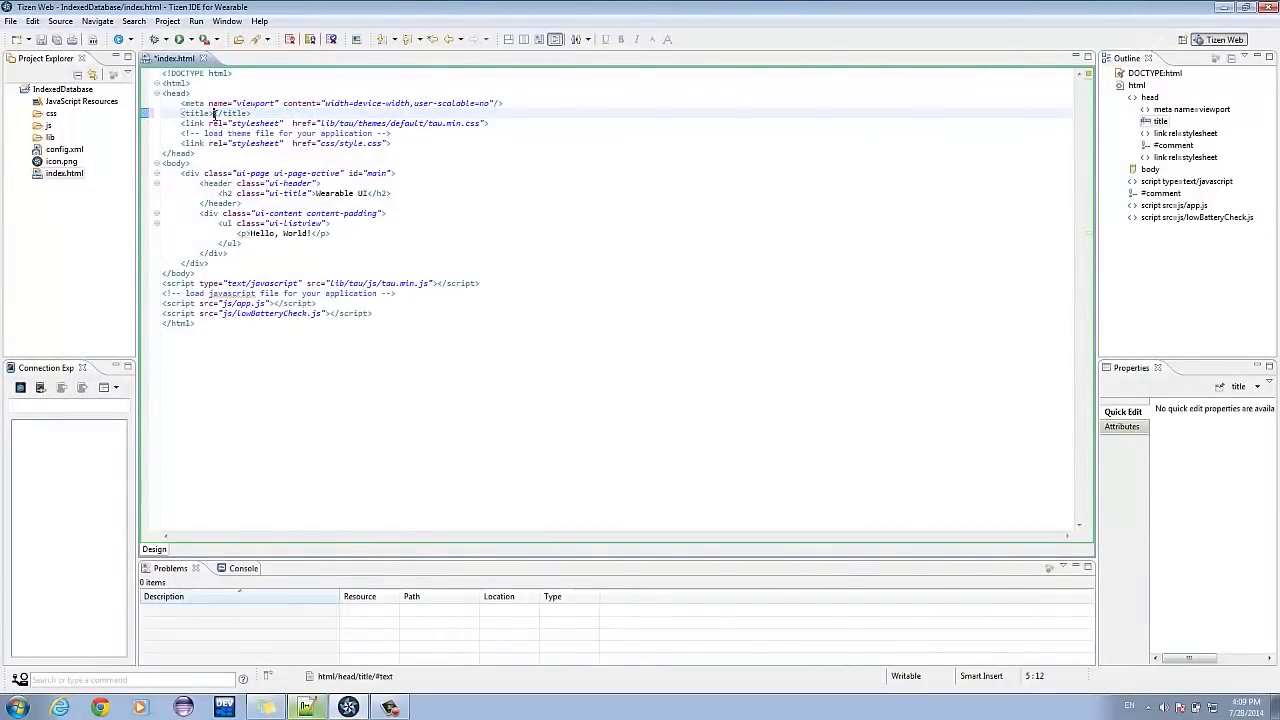
pyautogui.write('IndexedD')
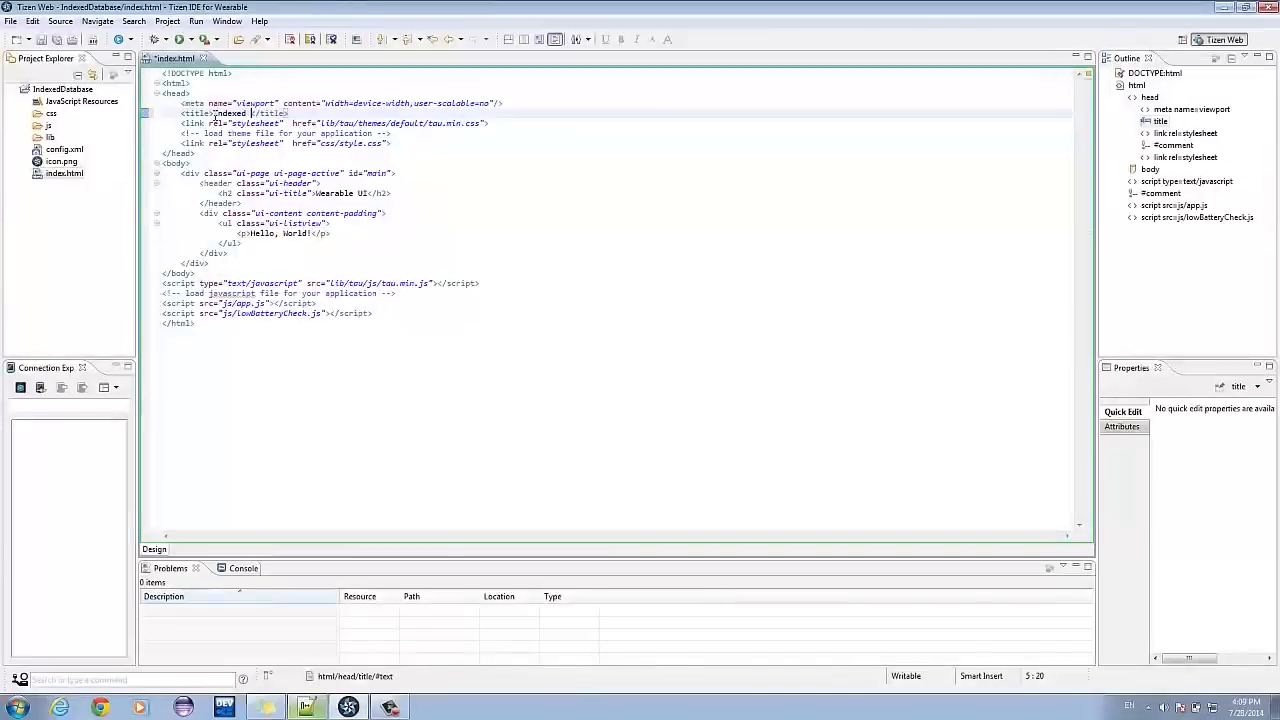
pyautogui.write('Data')
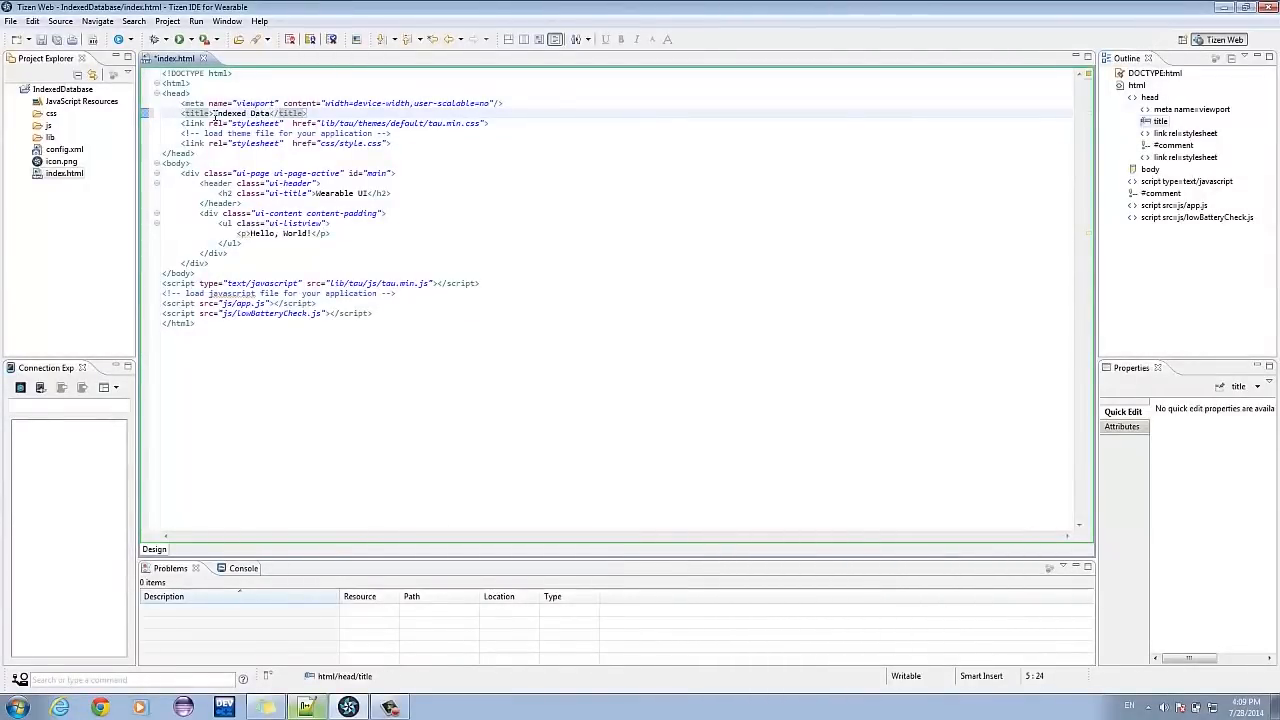
pyautogui.doubleClick(247, 113)
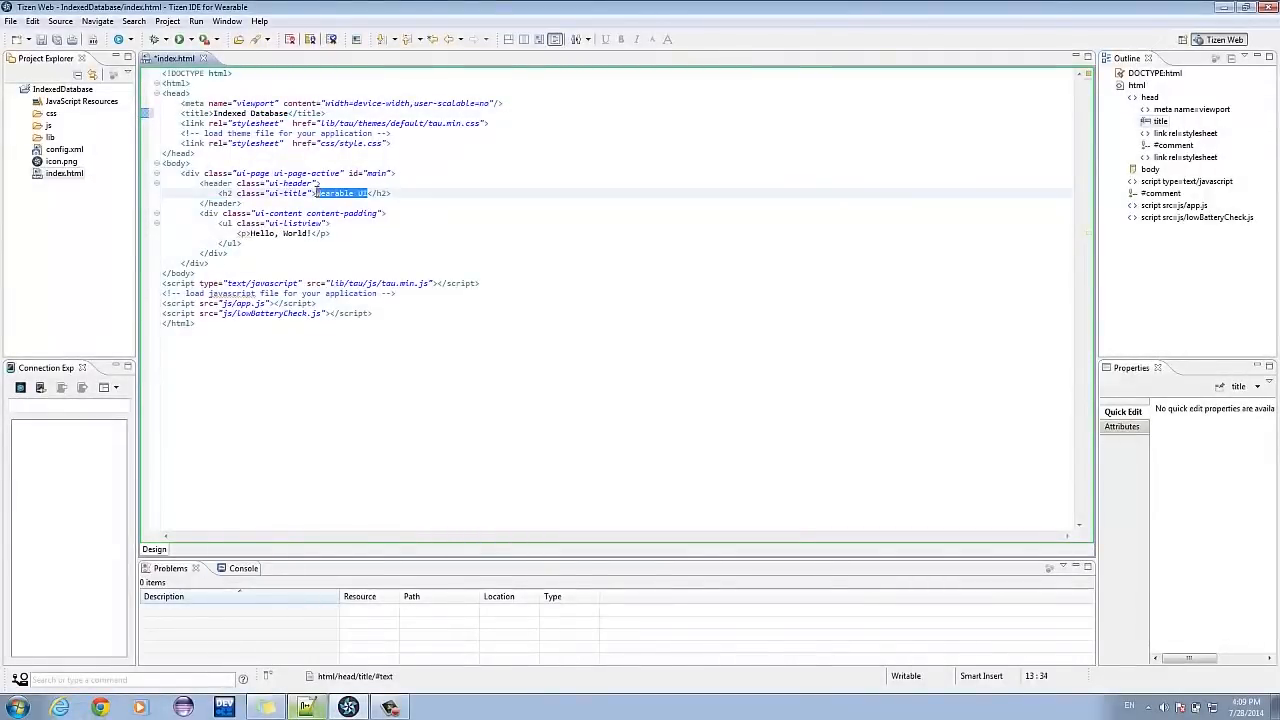
pyautogui.write('Indexed Database')
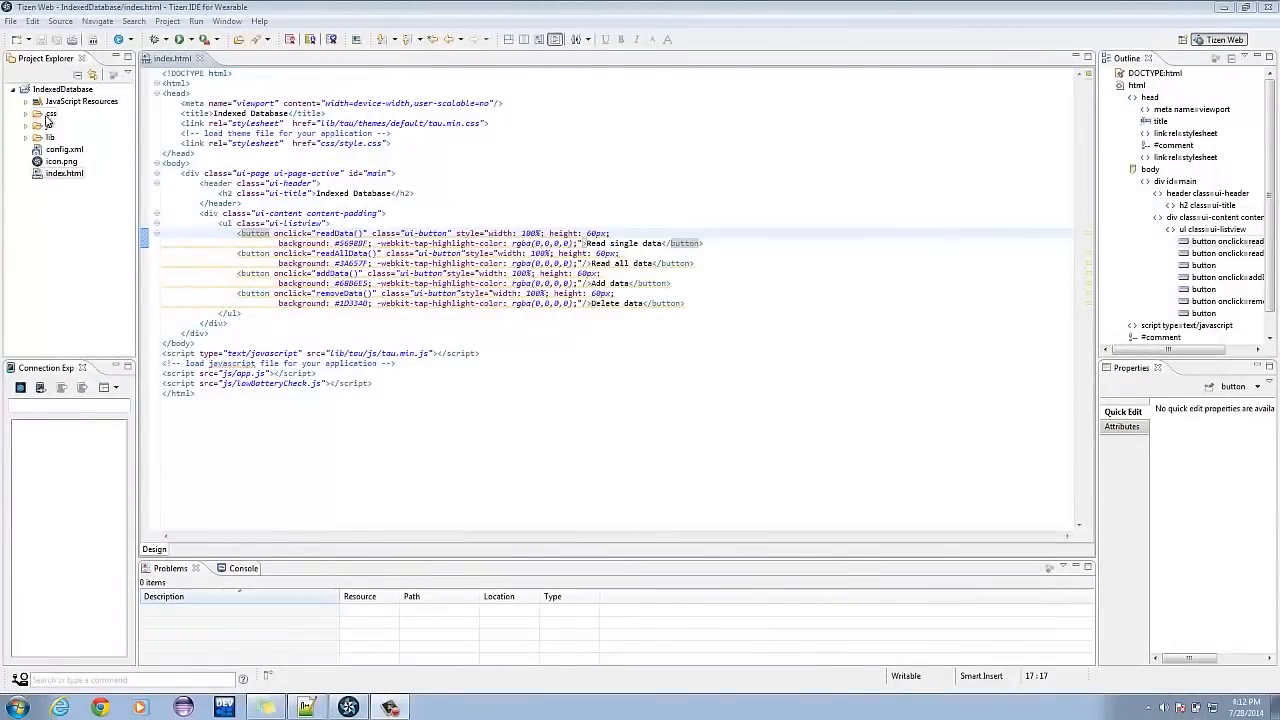
# - Add a JavaScript source file named scoreBoard.js to the js folder
pyautogui.rightClick(51, 113)
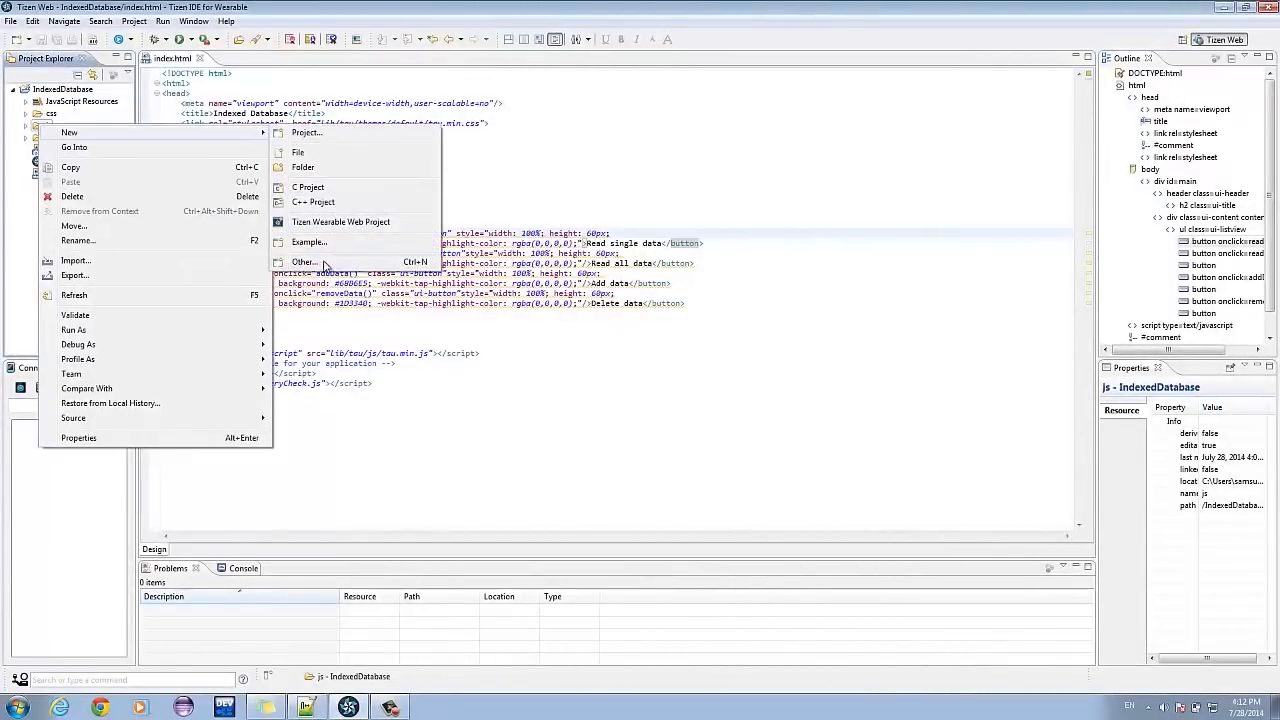
pyautogui.click(304, 262)
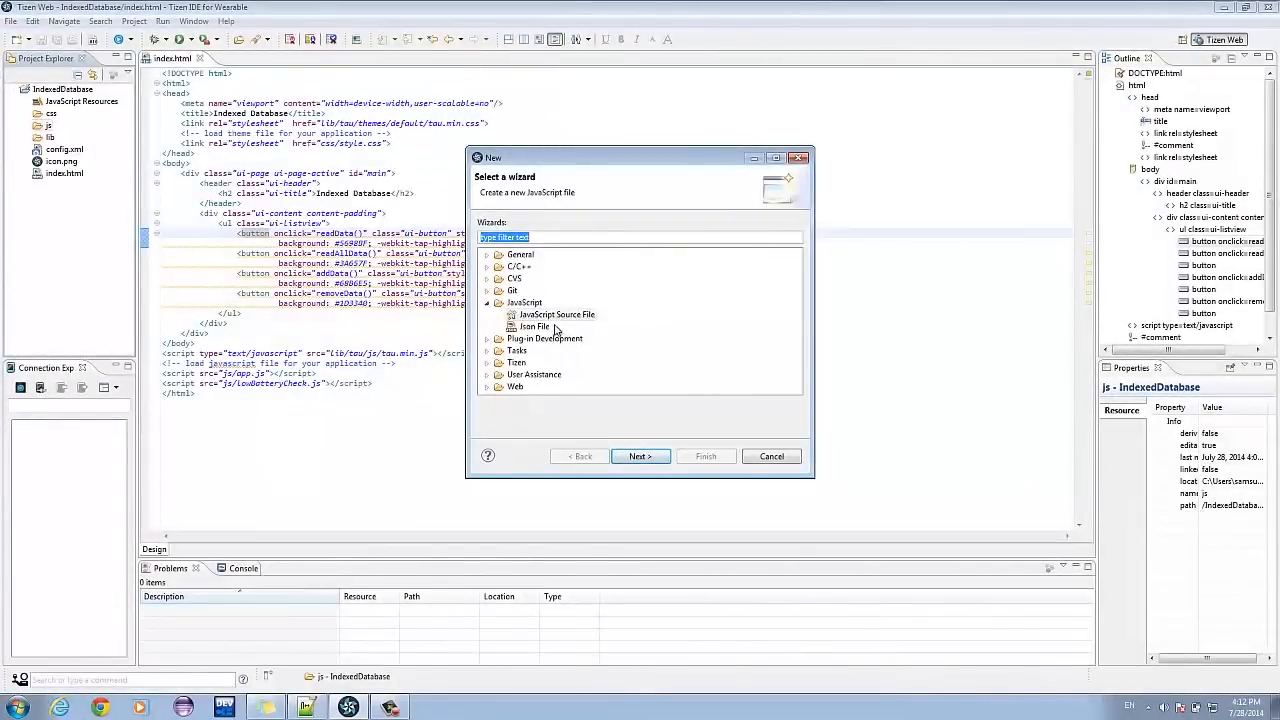
pyautogui.click(639, 456)
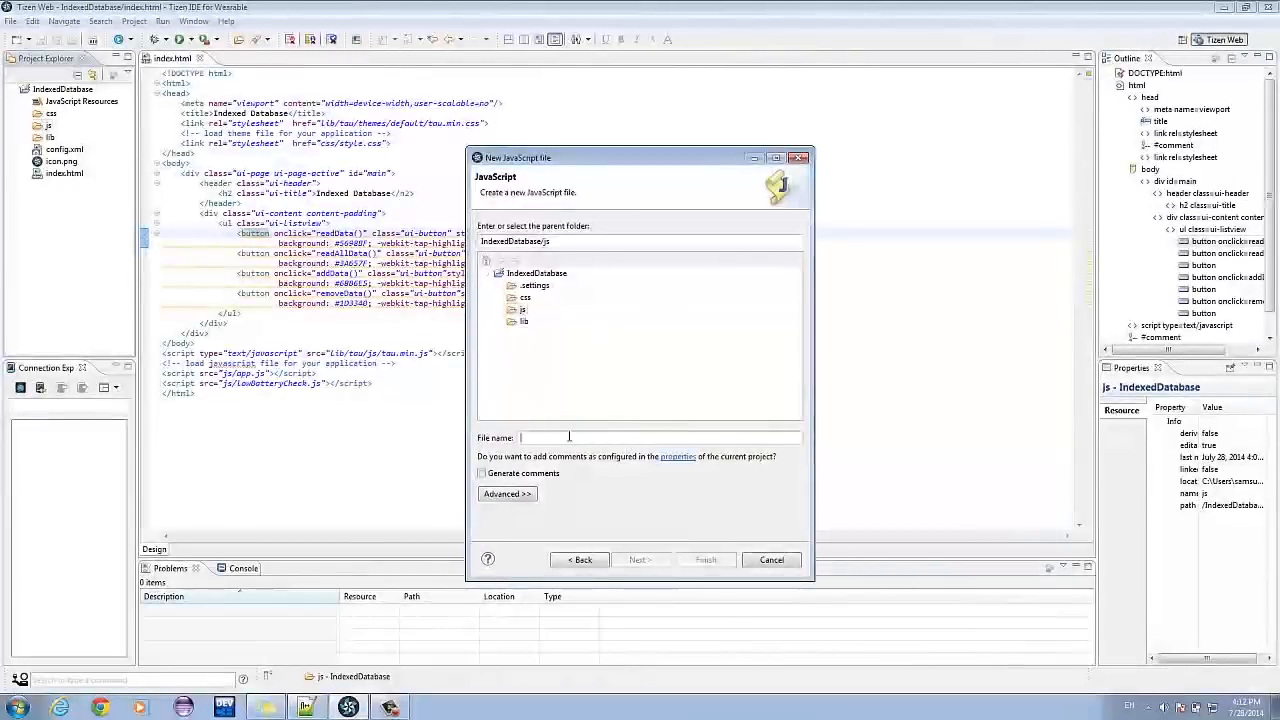
pyautogui.write('scoreBoard')
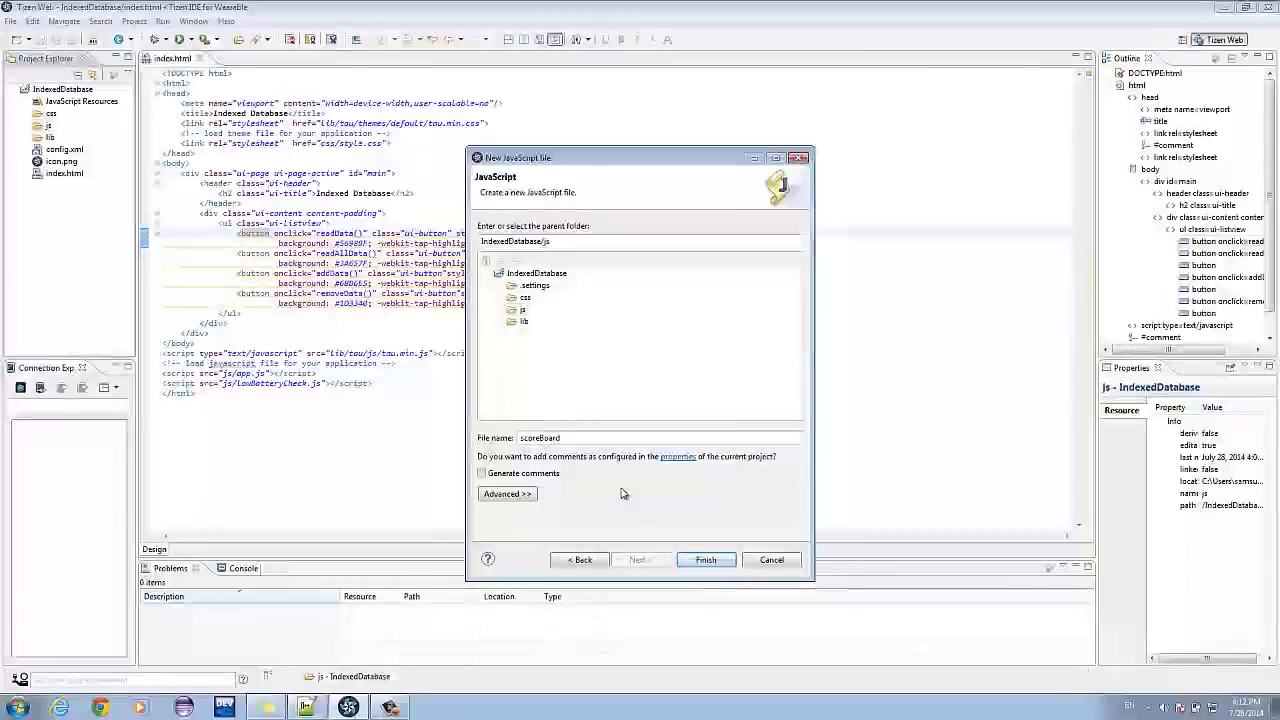
pyautogui.click(771, 559)
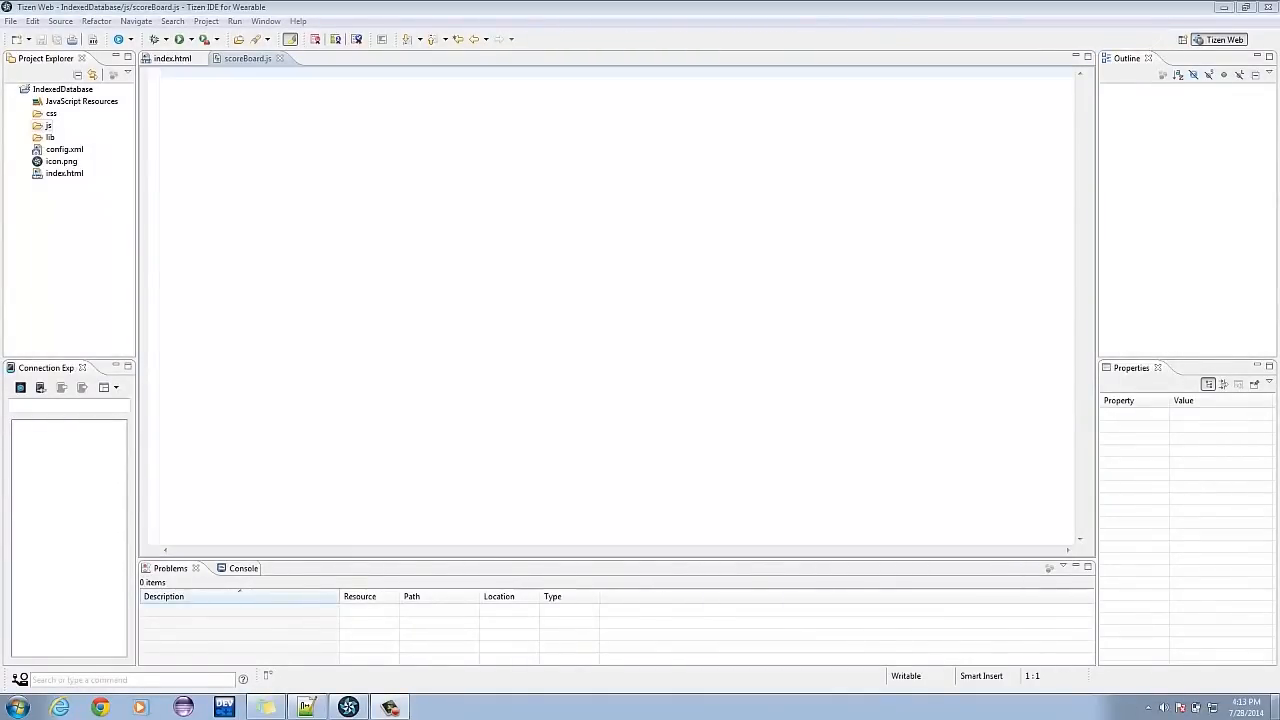
pyautogui.moveTo(382, 276)
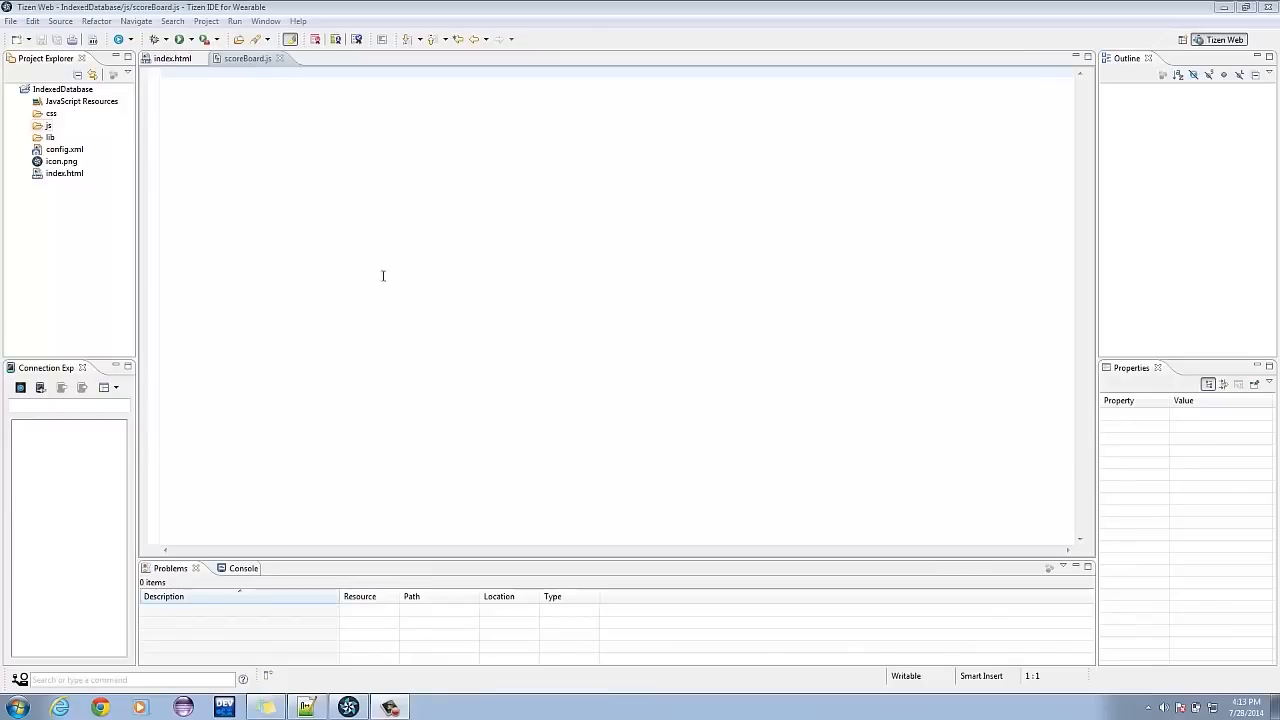
# - Type empty readData and readAllData function stubs in scoreBoard.js
pyautogui.write('function')
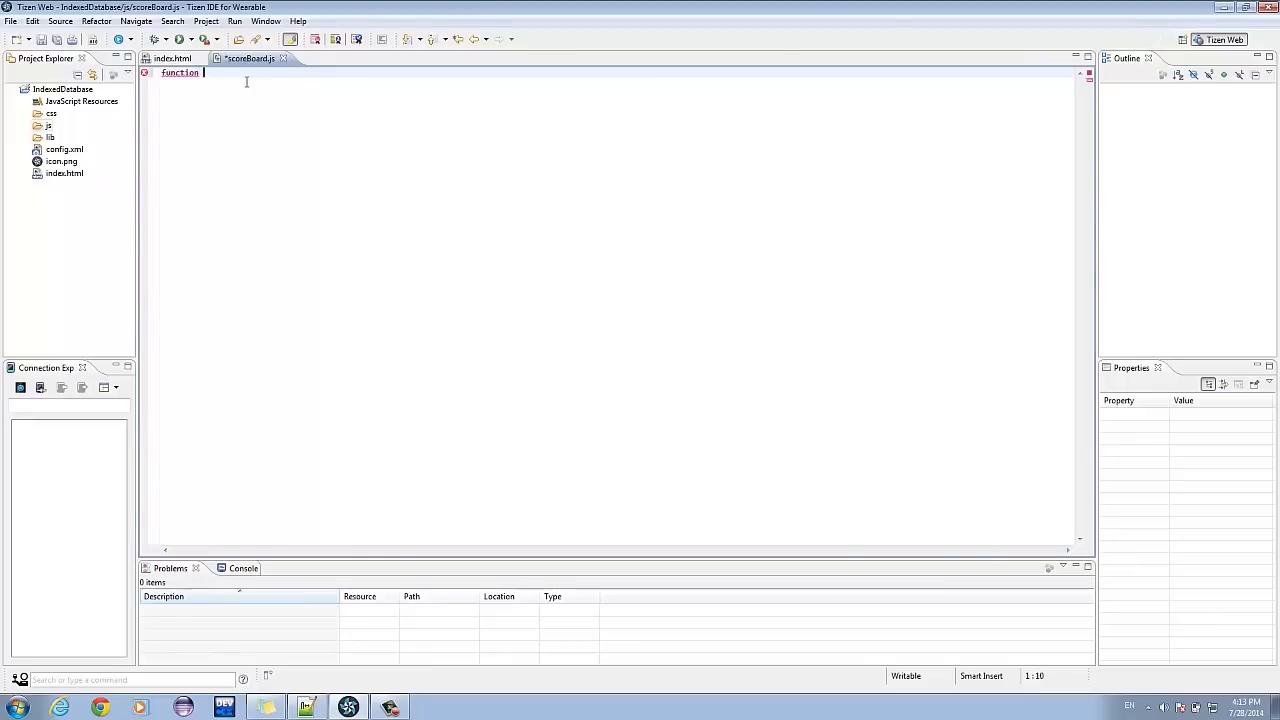
pyautogui.write('rea')
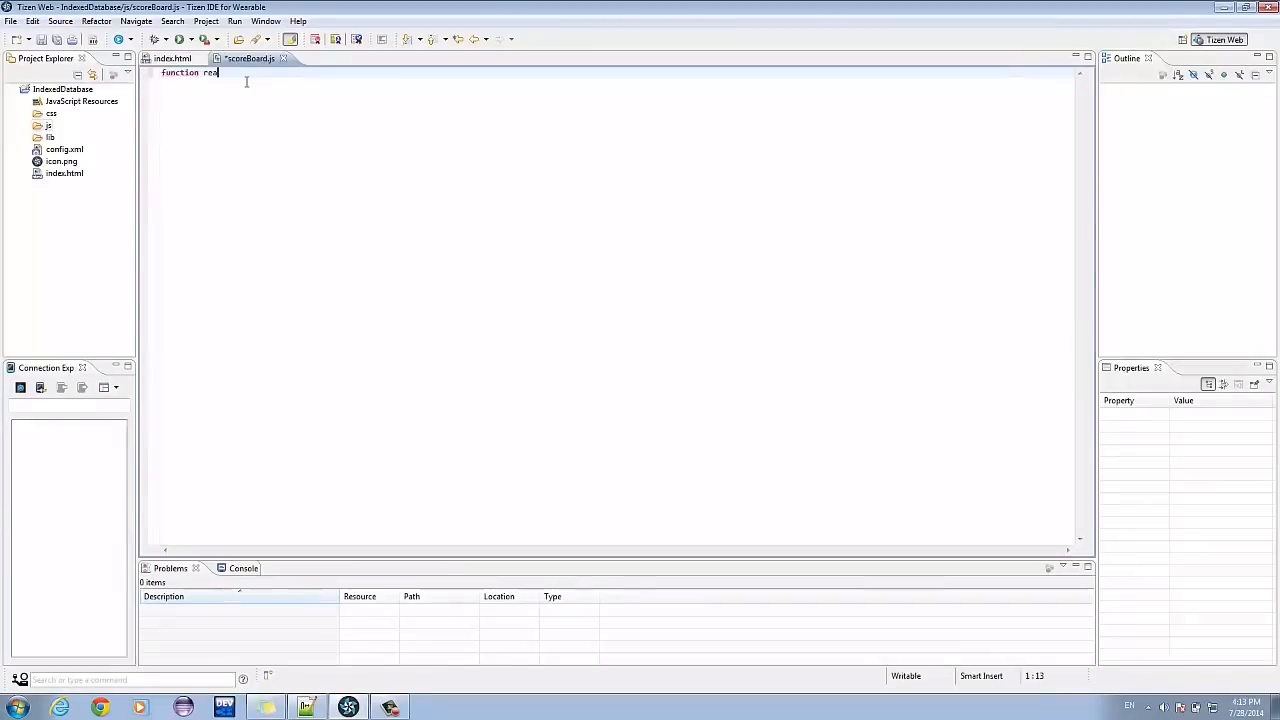
pyautogui.write('dDate')
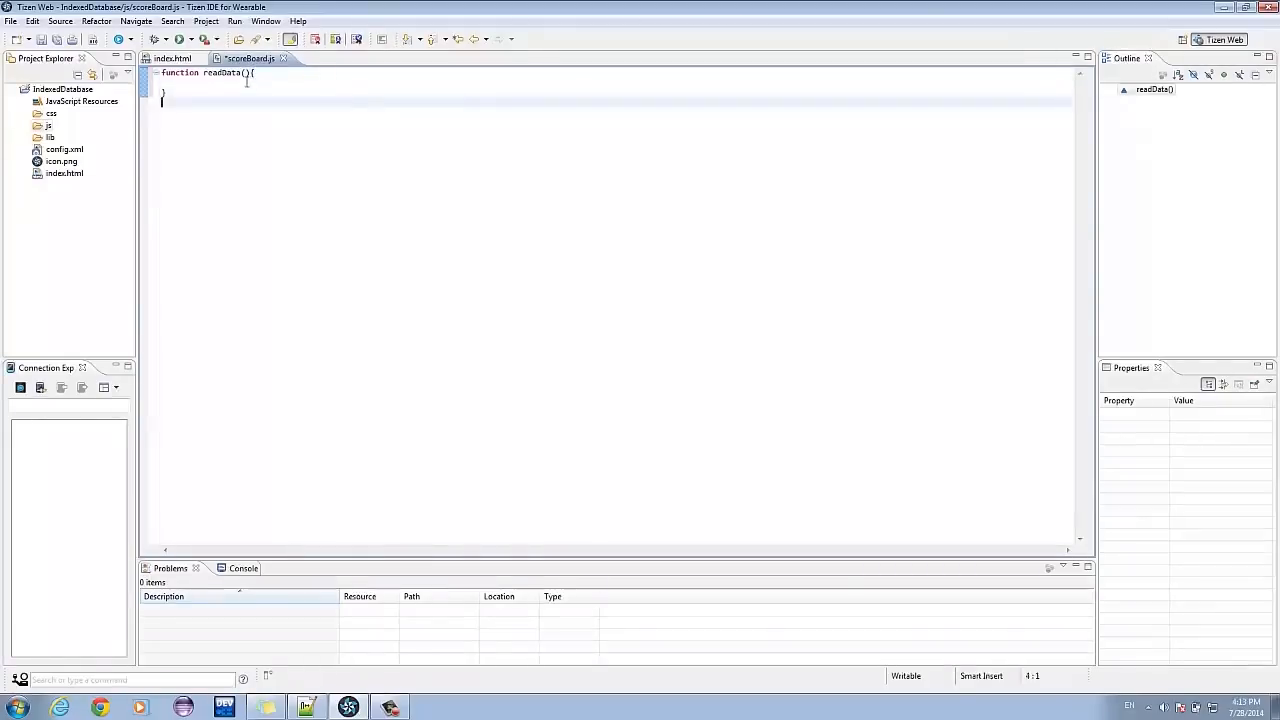
pyautogui.write('function')
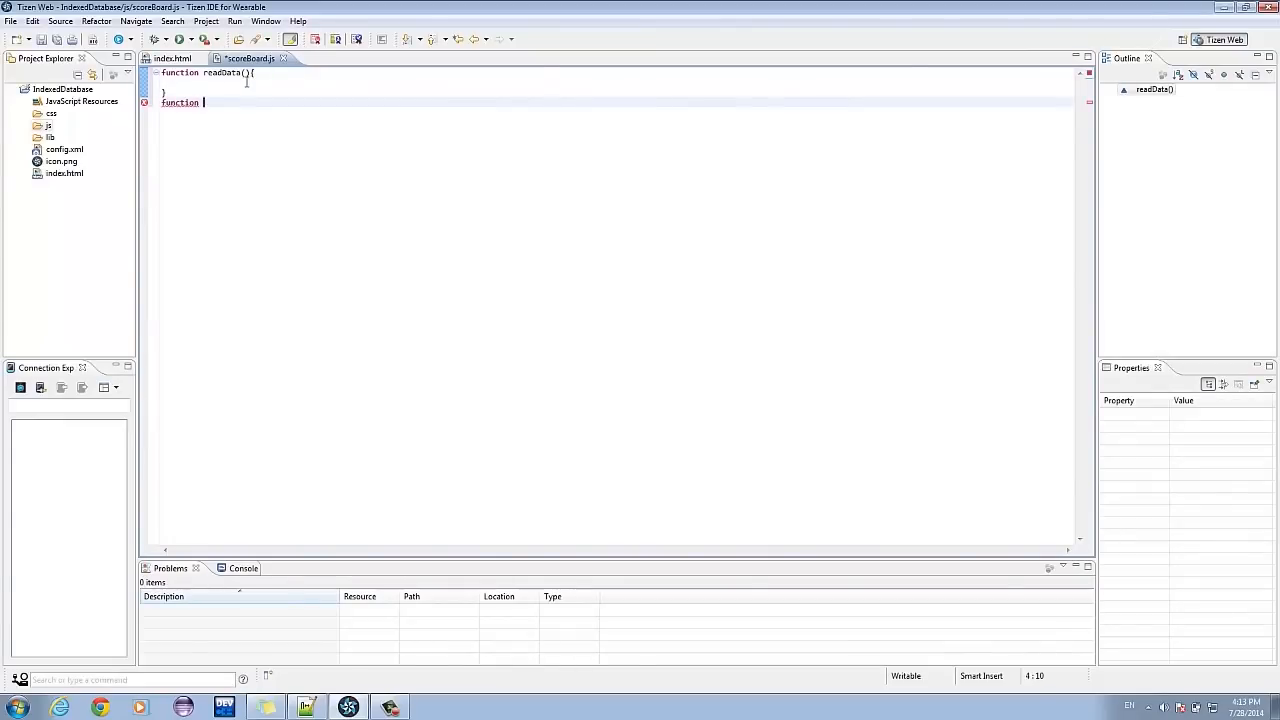
pyautogui.write('readAll')
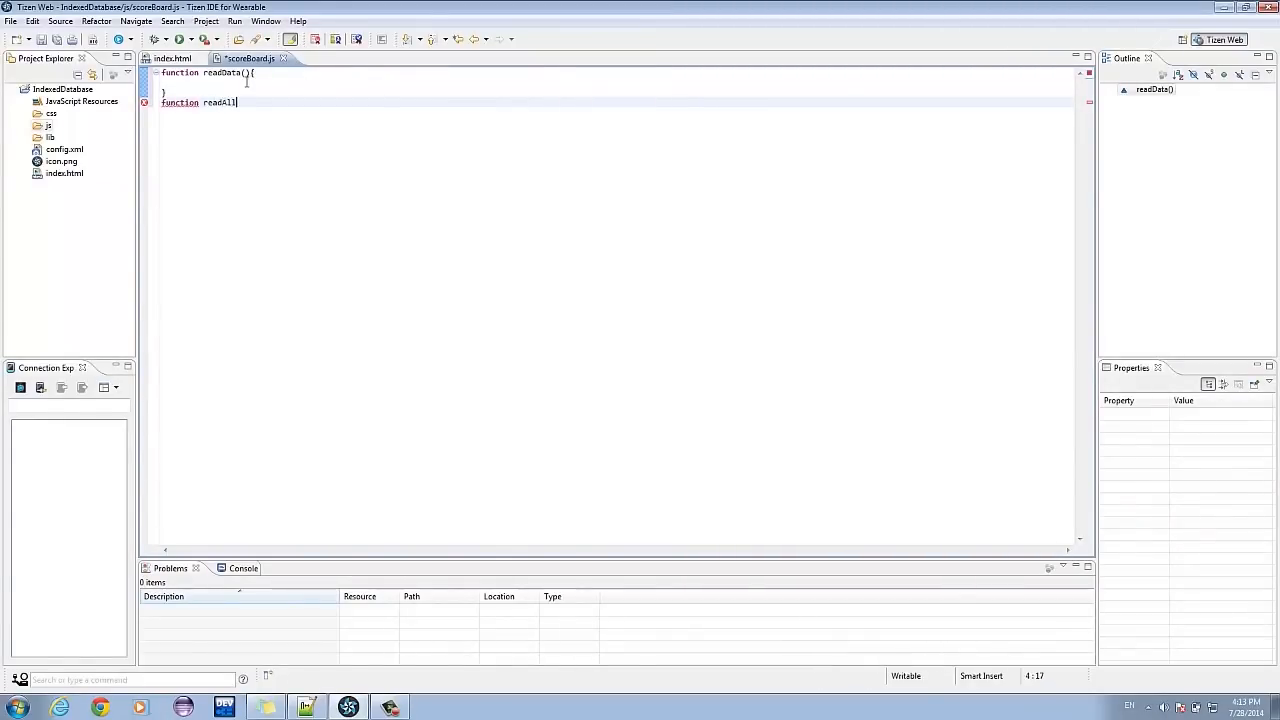
pyautogui.write('Data()')
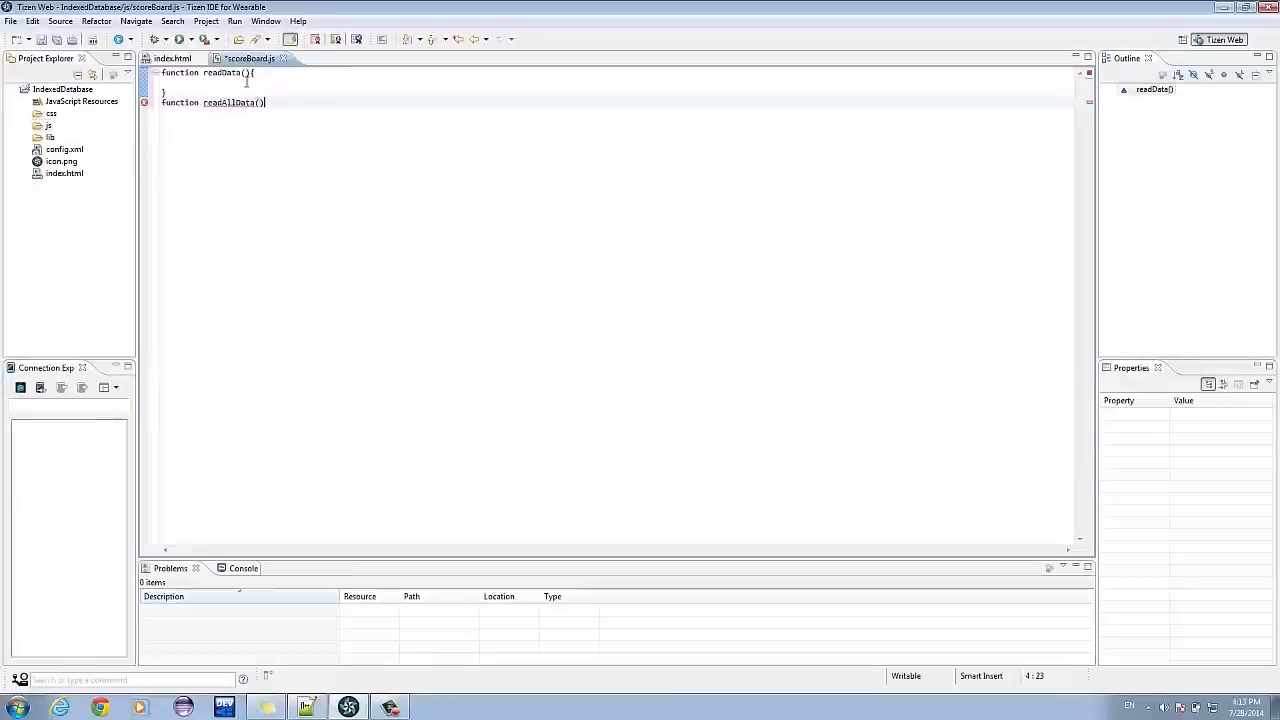
pyautogui.write('{')
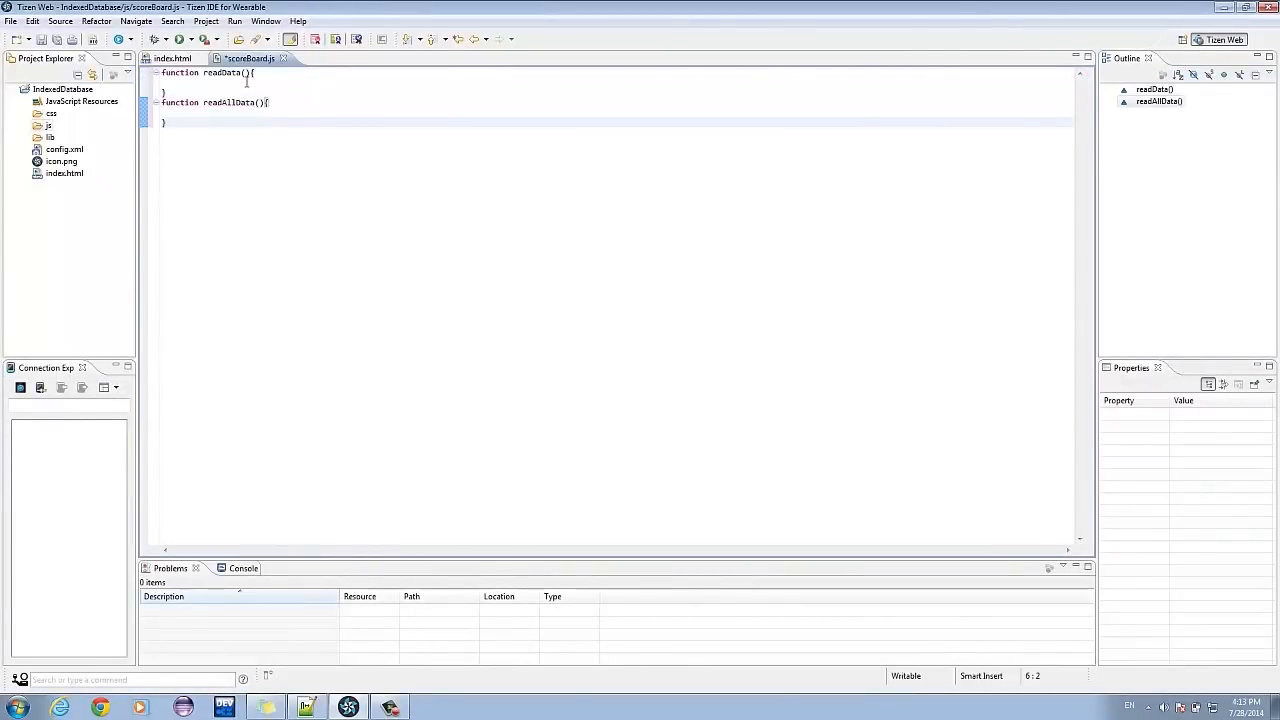
# - Add an empty addData function and begin the remove function
pyautogui.write('function')
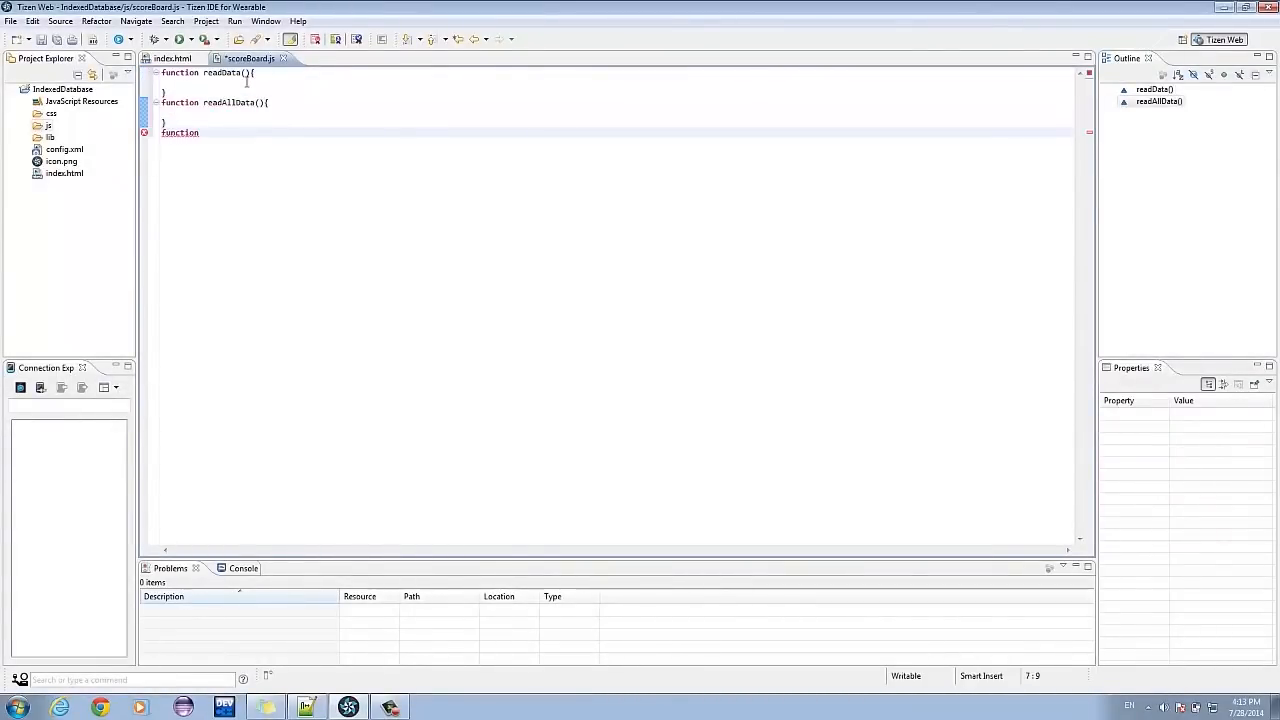
pyautogui.write('addd')
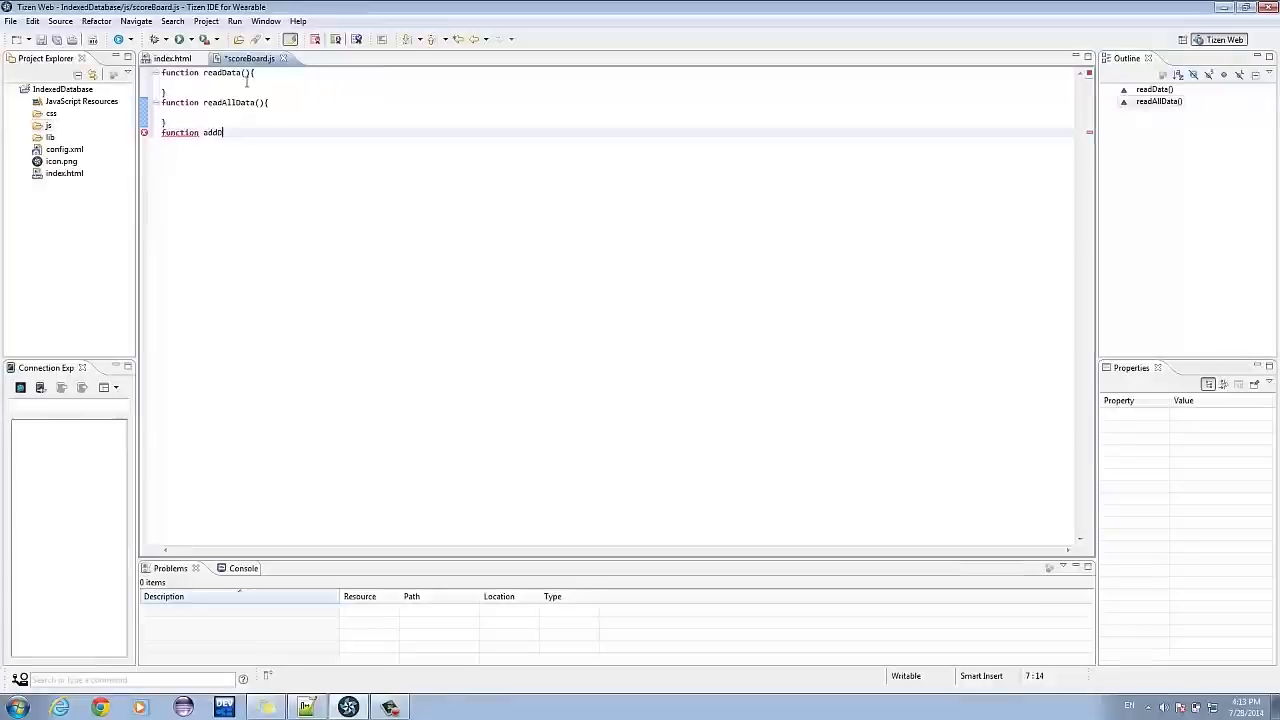
pyautogui.write('ata(){')
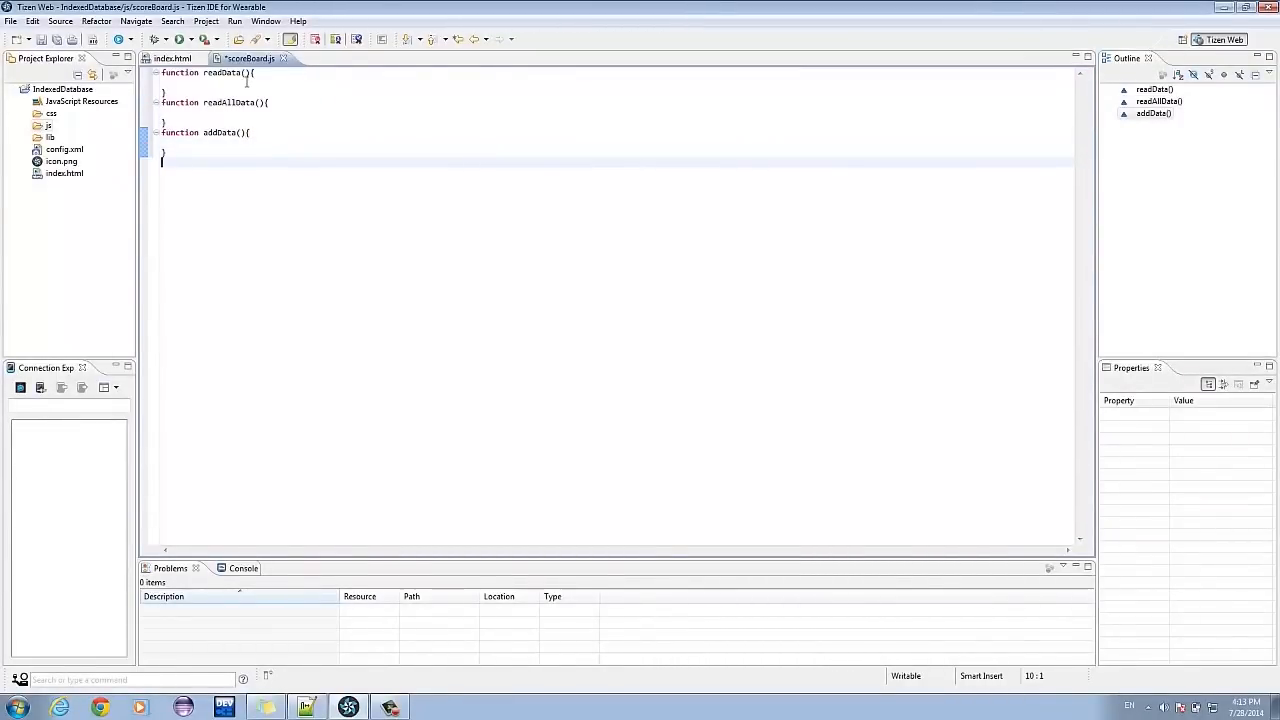
pyautogui.write('function')
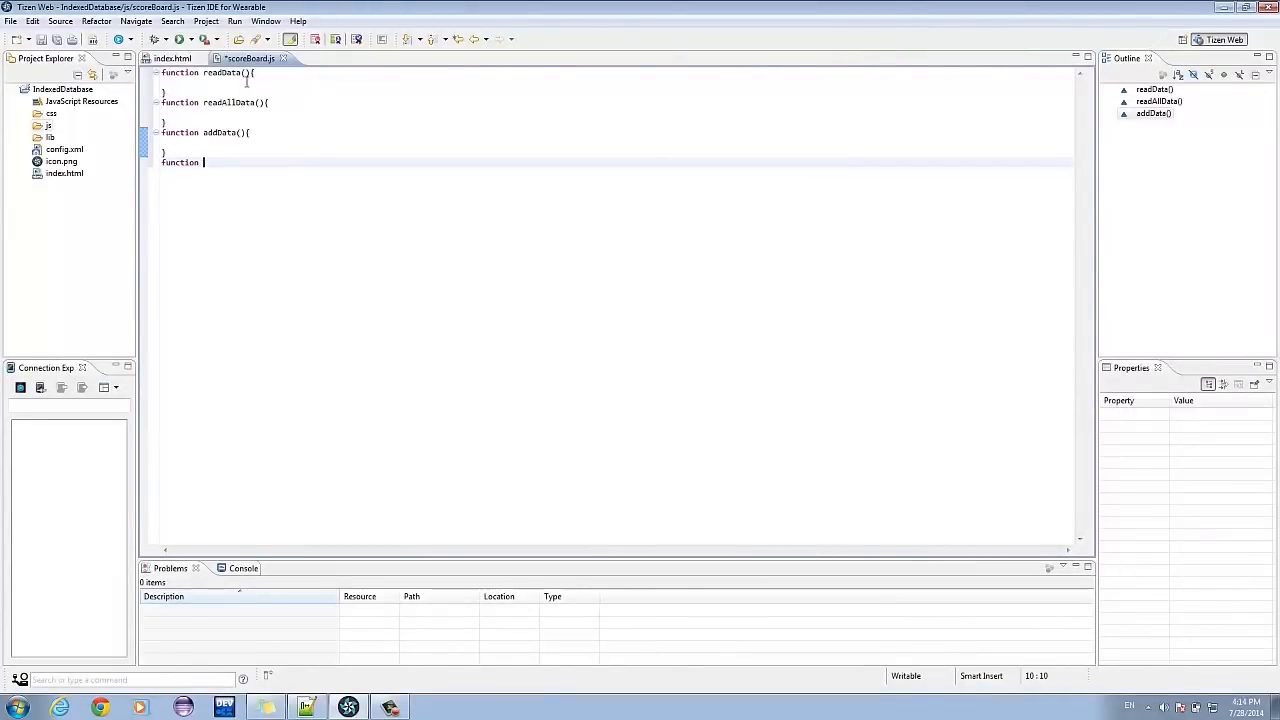
pyautogui.write('removeData(){')
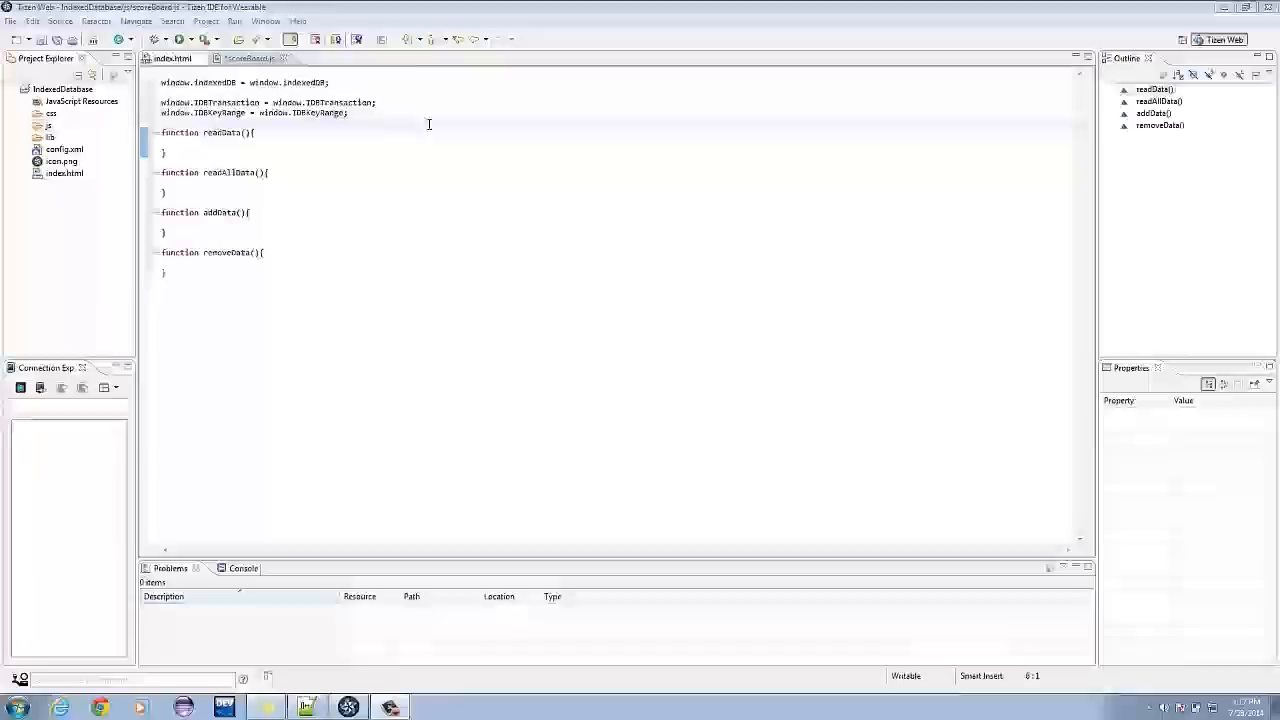
# - Add the const Data array and a var db declaration, then save scoreBoard.js
pyautogui.write('const Data = [')
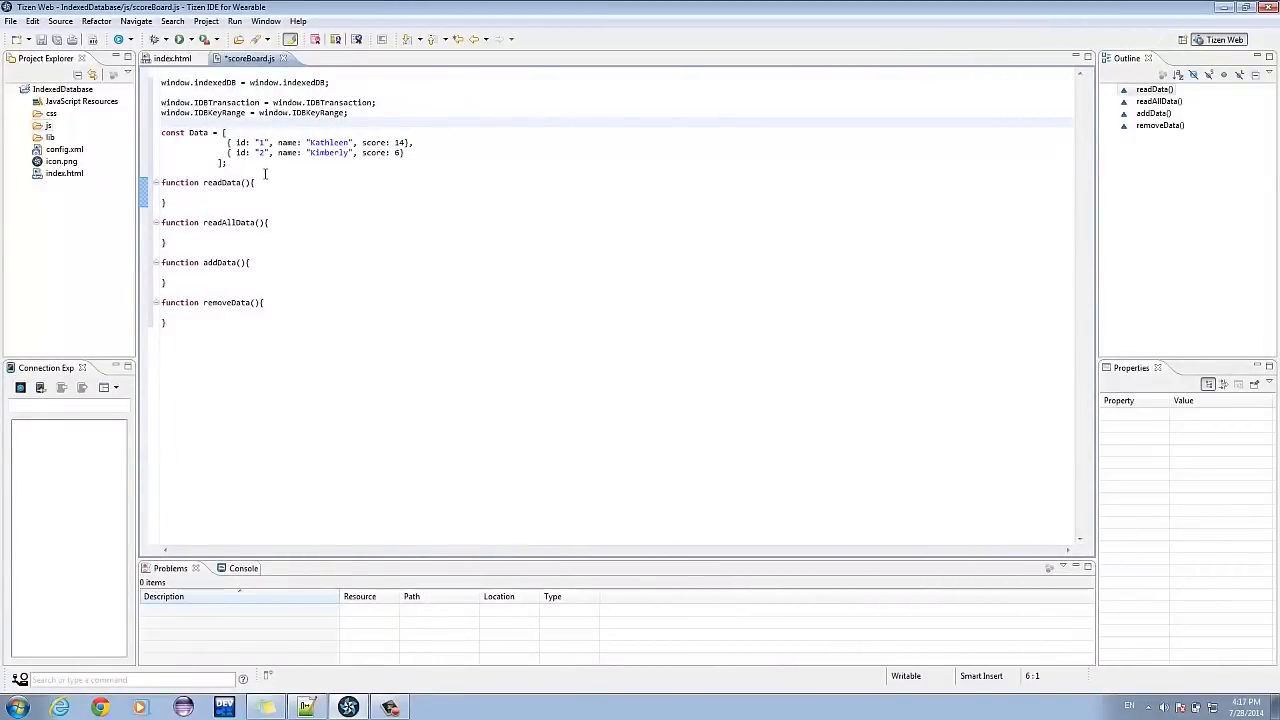
pyautogui.click(350, 174)
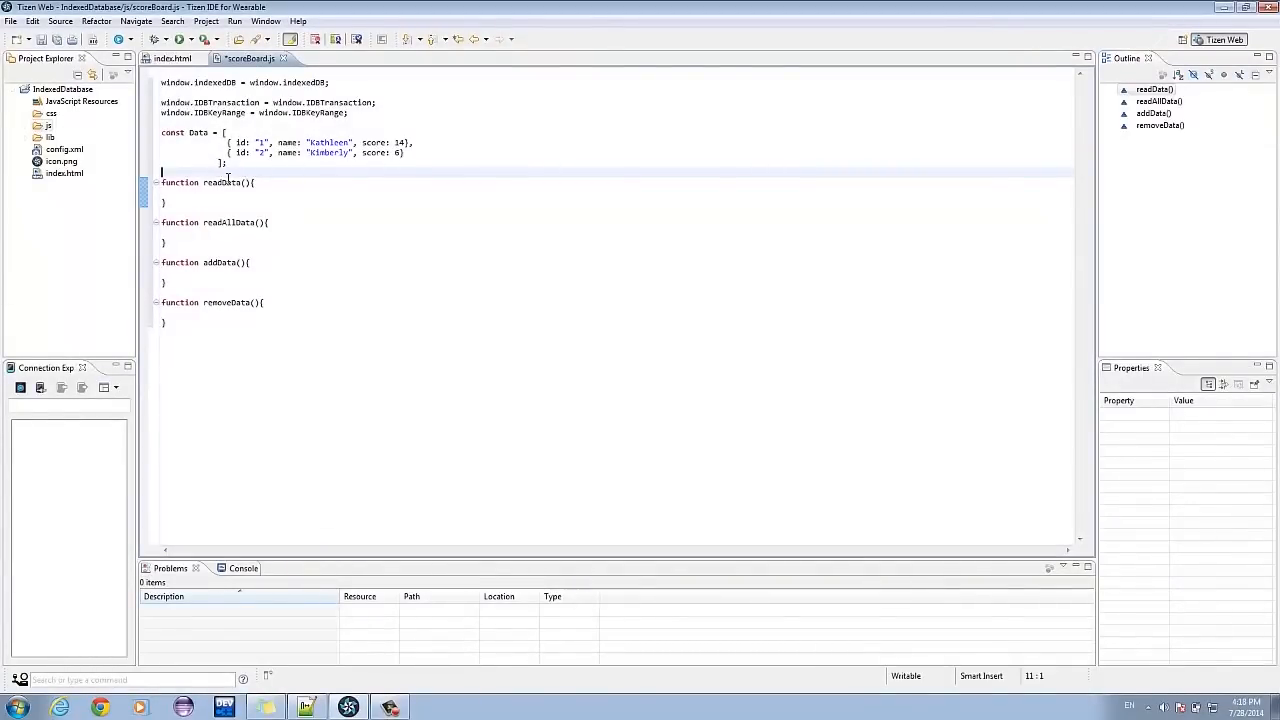
pyautogui.write('var db;')
pyautogui.write('var request = window.indexedDB.open("ScoreBoard", 1);')
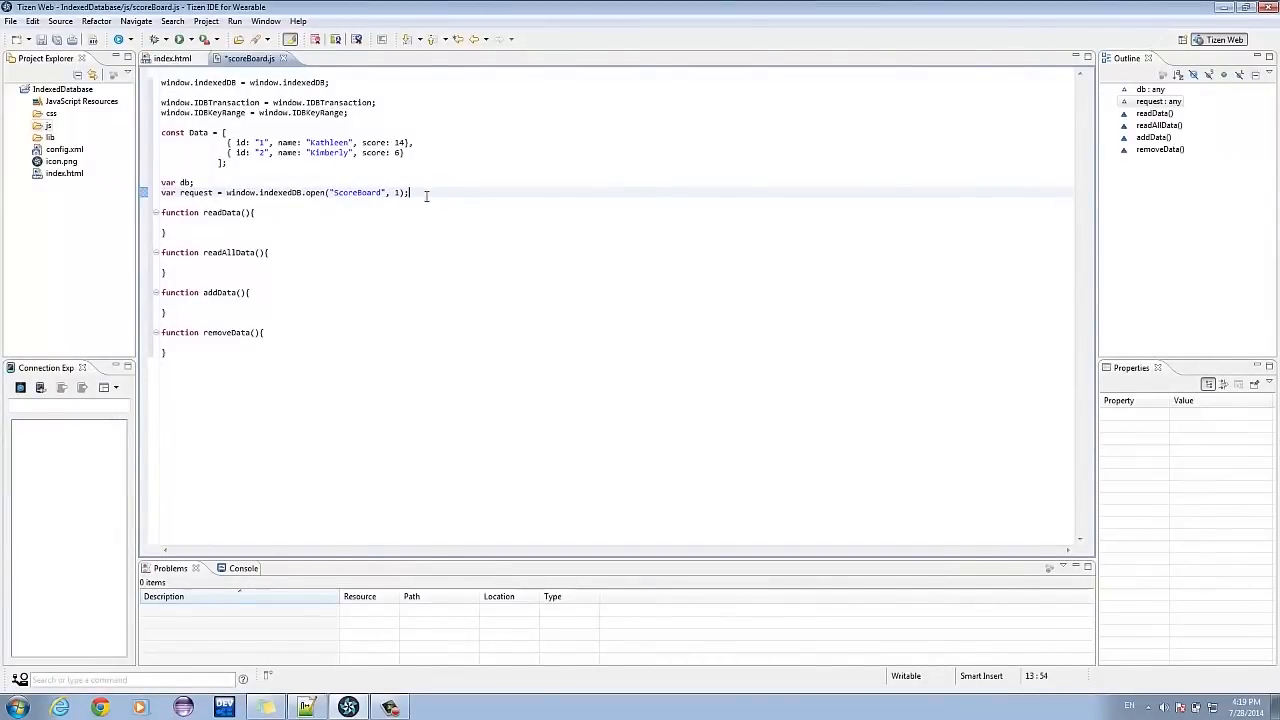
pyautogui.press('ctrl+s')
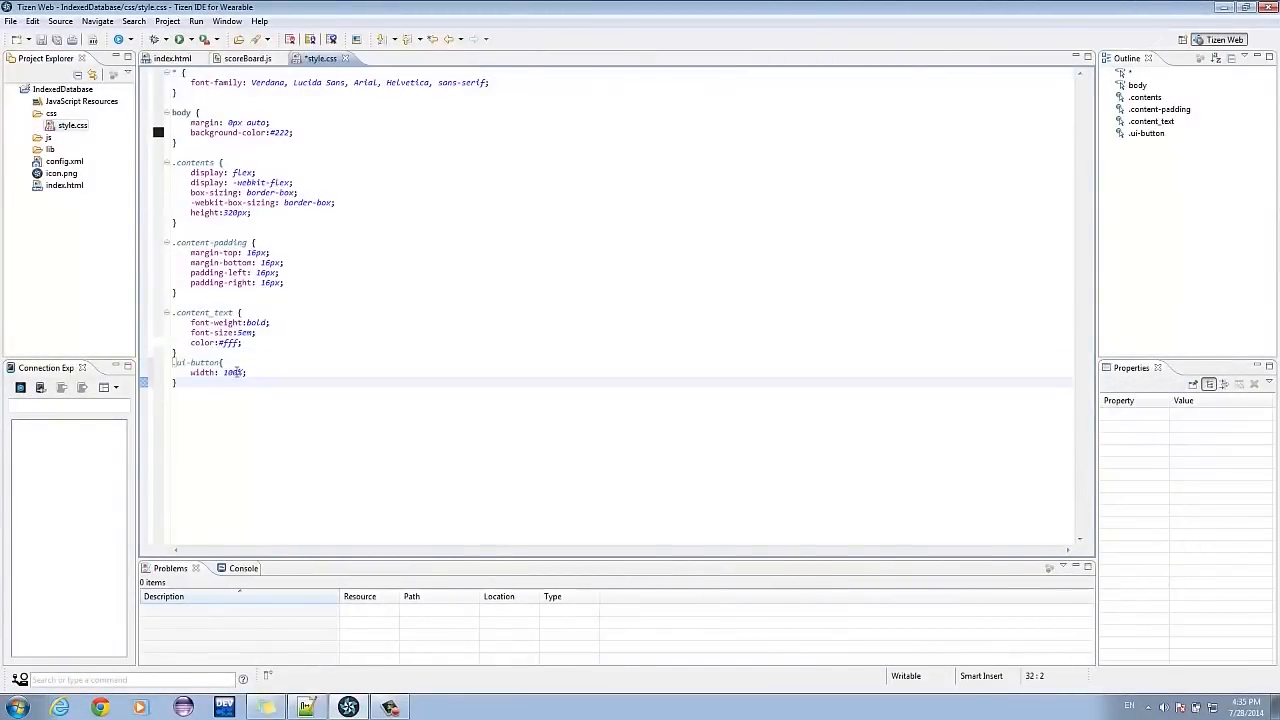
# - Place the cursor in style.css for the .ui-button width 100% rule
pyautogui.click(200, 362)
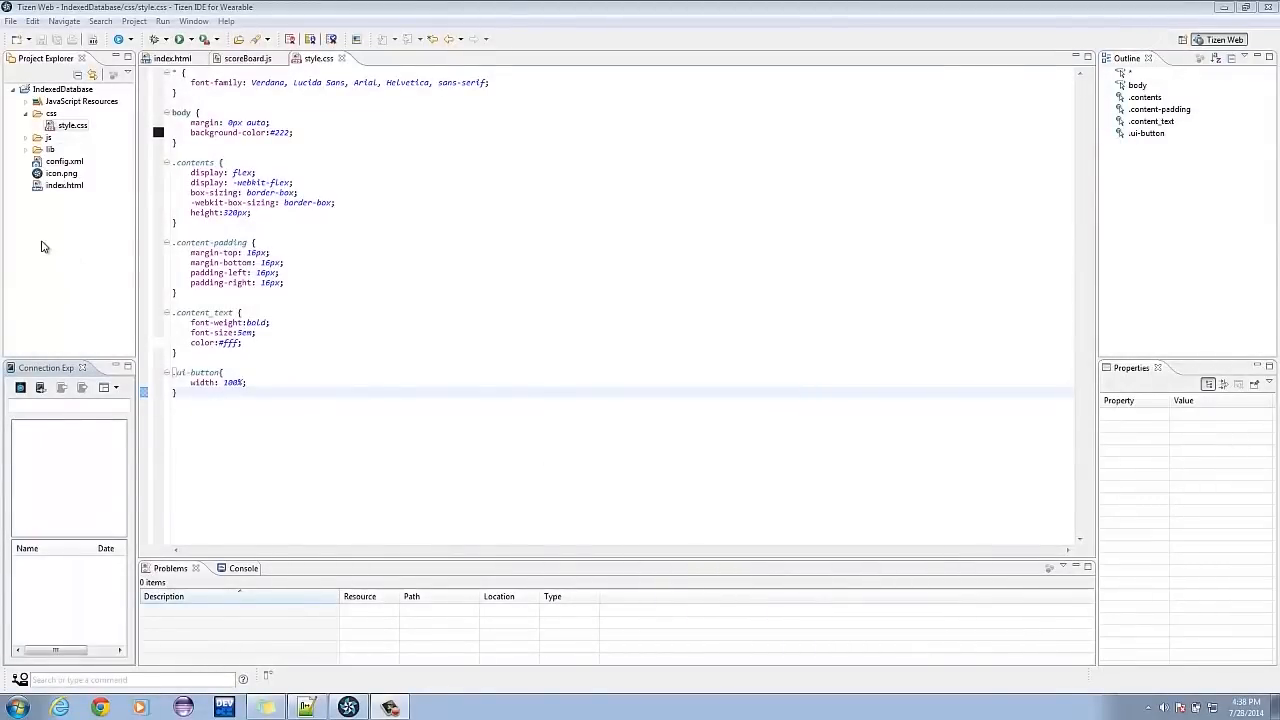
pyautogui.moveTo(20, 387)
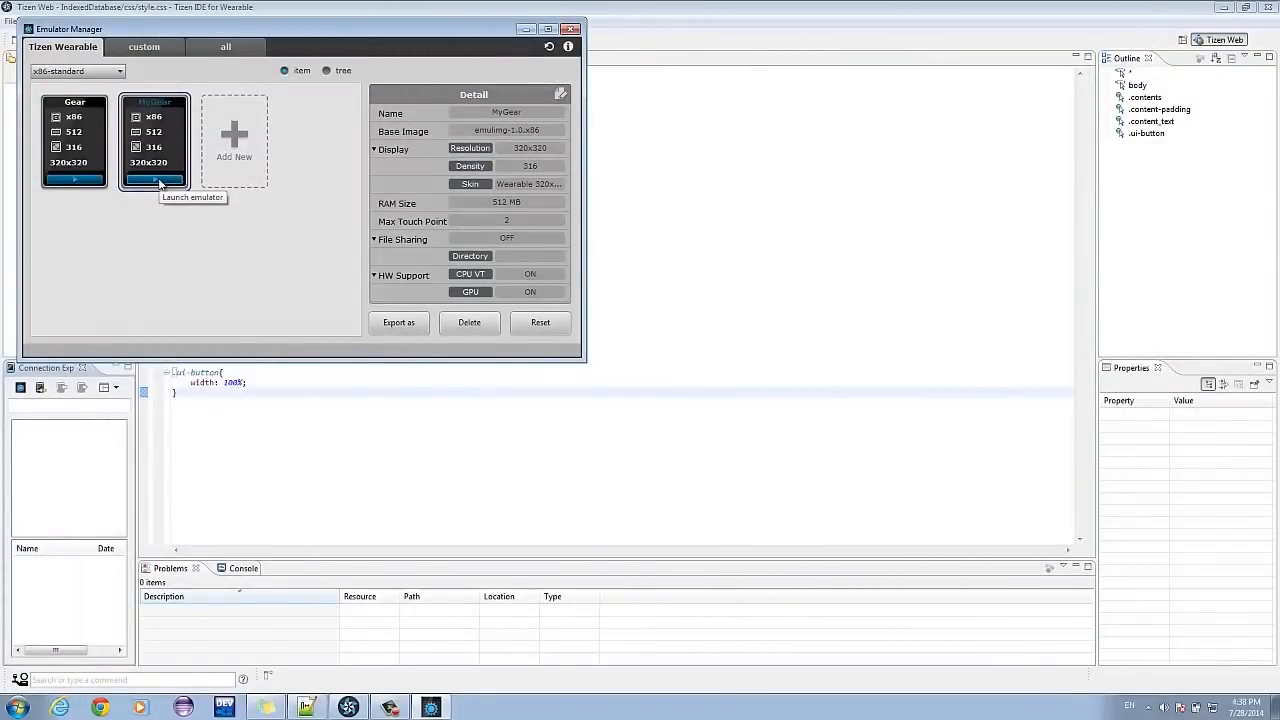
pyautogui.moveTo(170, 217)
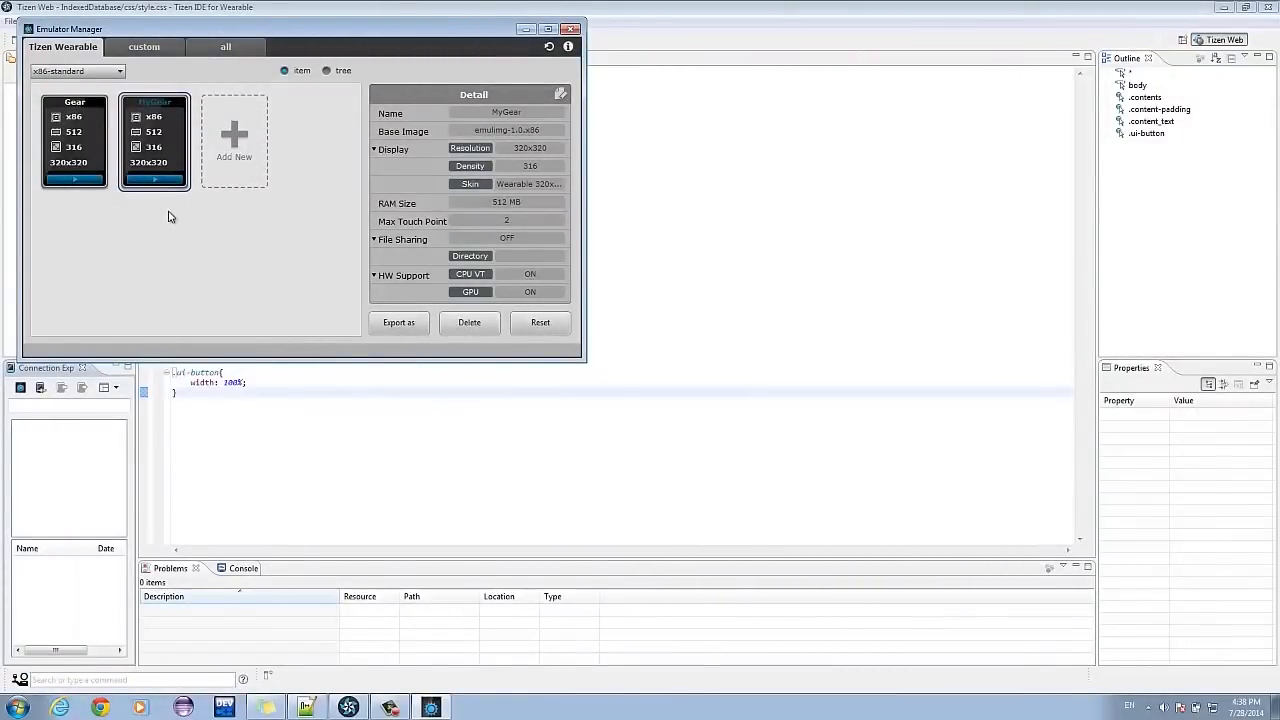
# - Launch the MyGear emulator from Emulator Manager
pyautogui.click(154, 179)
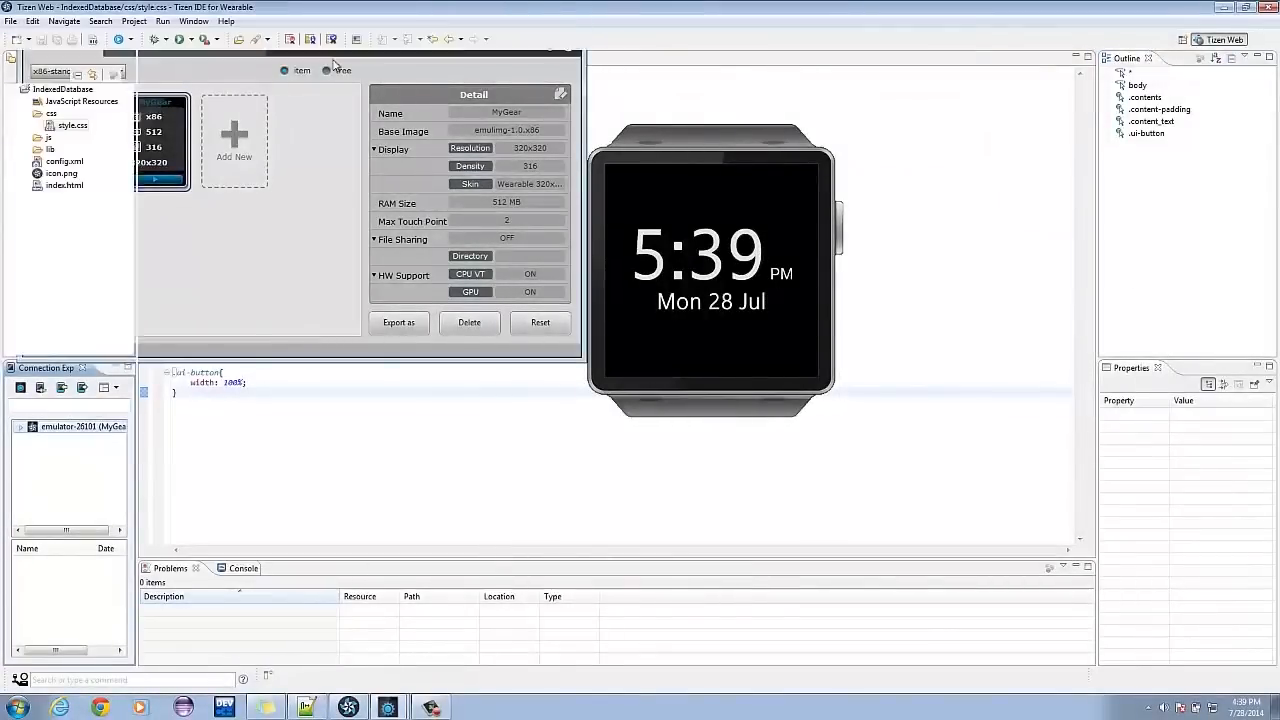
# - Run IndexedDatabase as a Tizen Wearable Web Application
pyautogui.rightClick(62, 89)
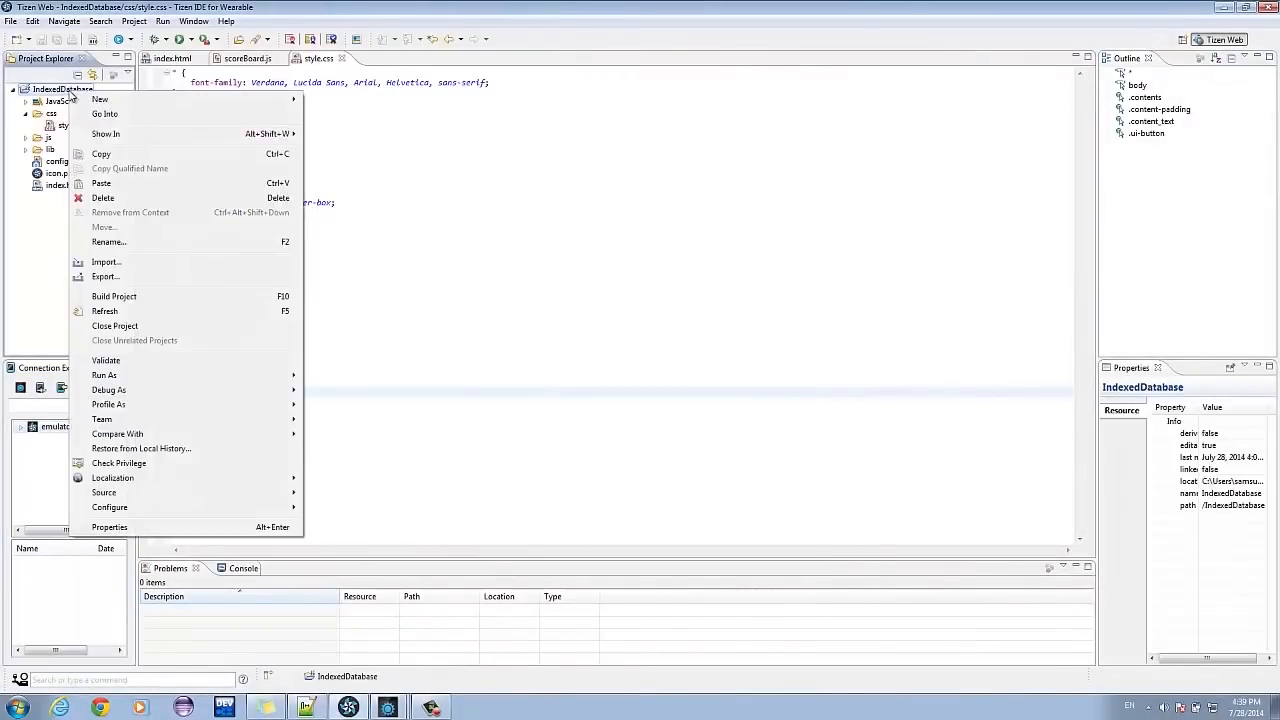
pyautogui.moveTo(104, 375)
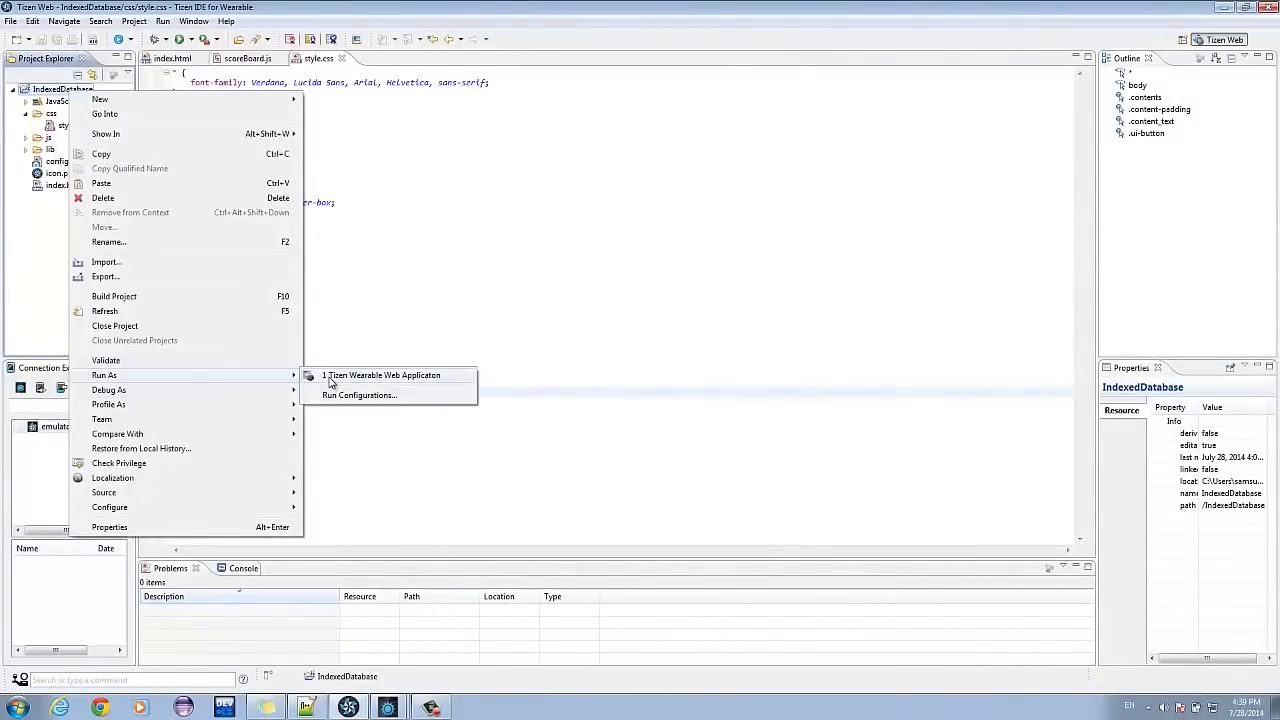
pyautogui.click(381, 374)
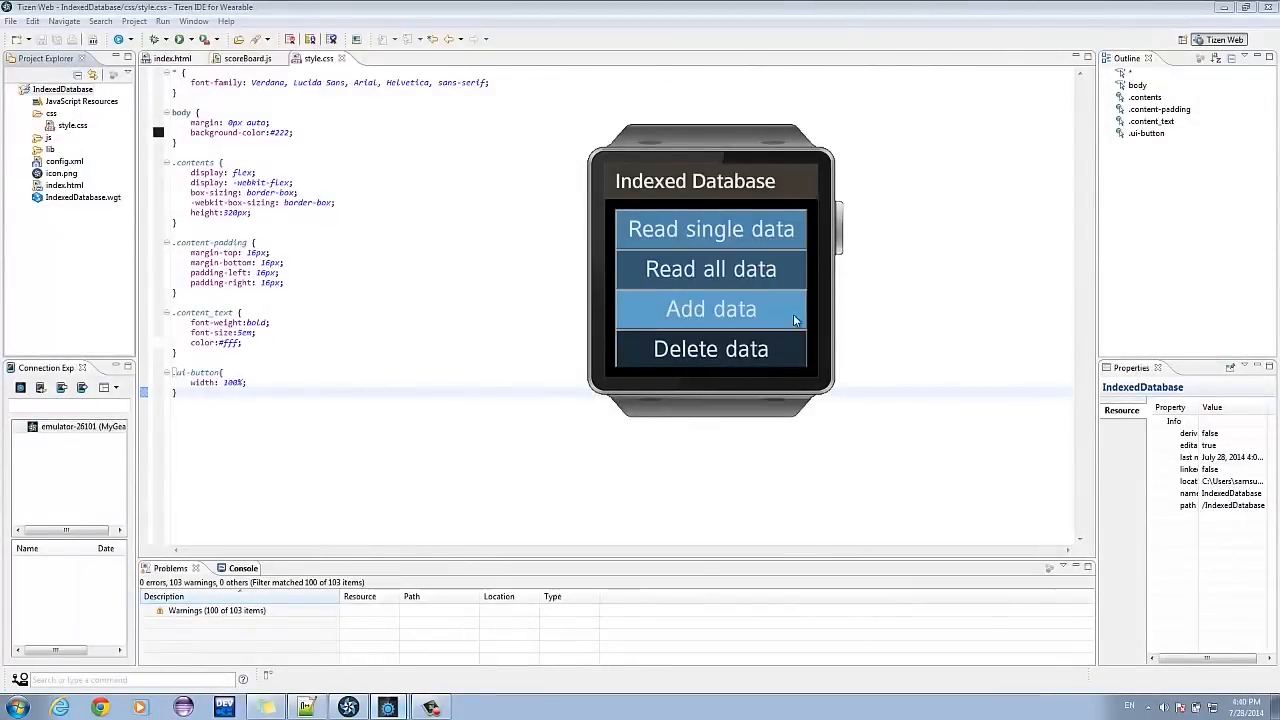
pyautogui.moveTo(1204, 624)
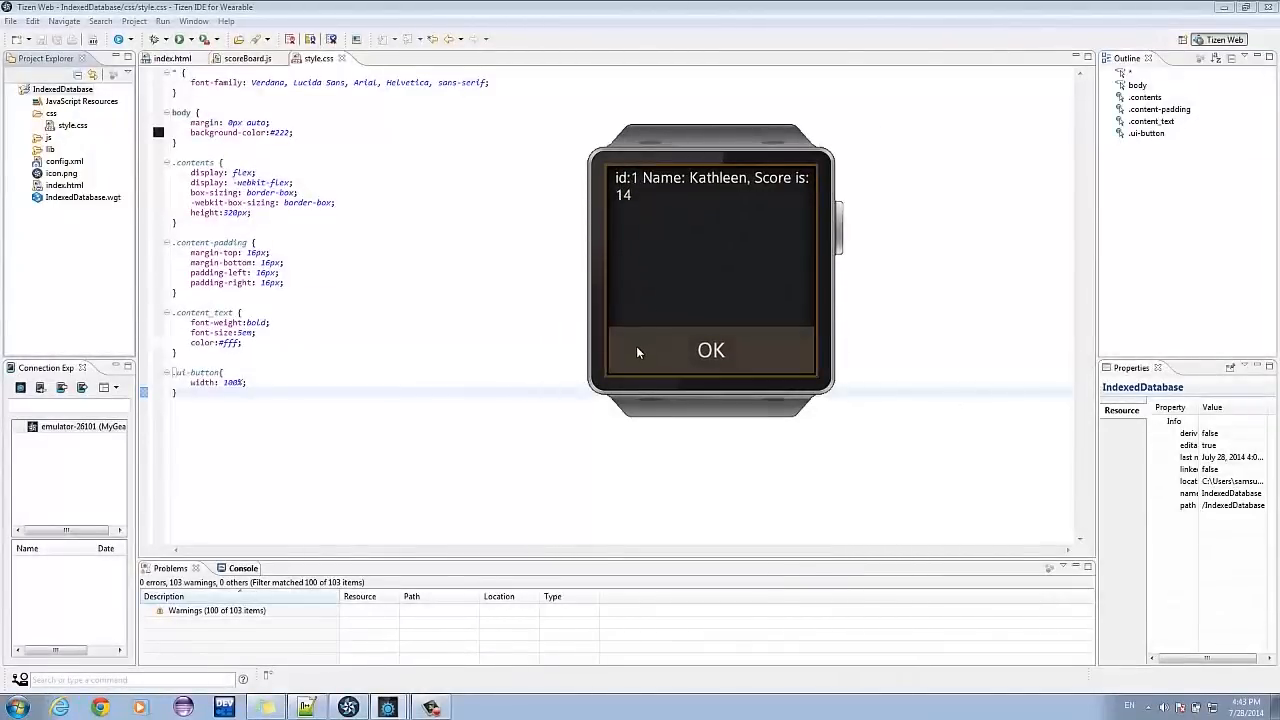
# - Read Kathleen's and Kimberly's records, then add Helen to the database
pyautogui.click(711, 350)
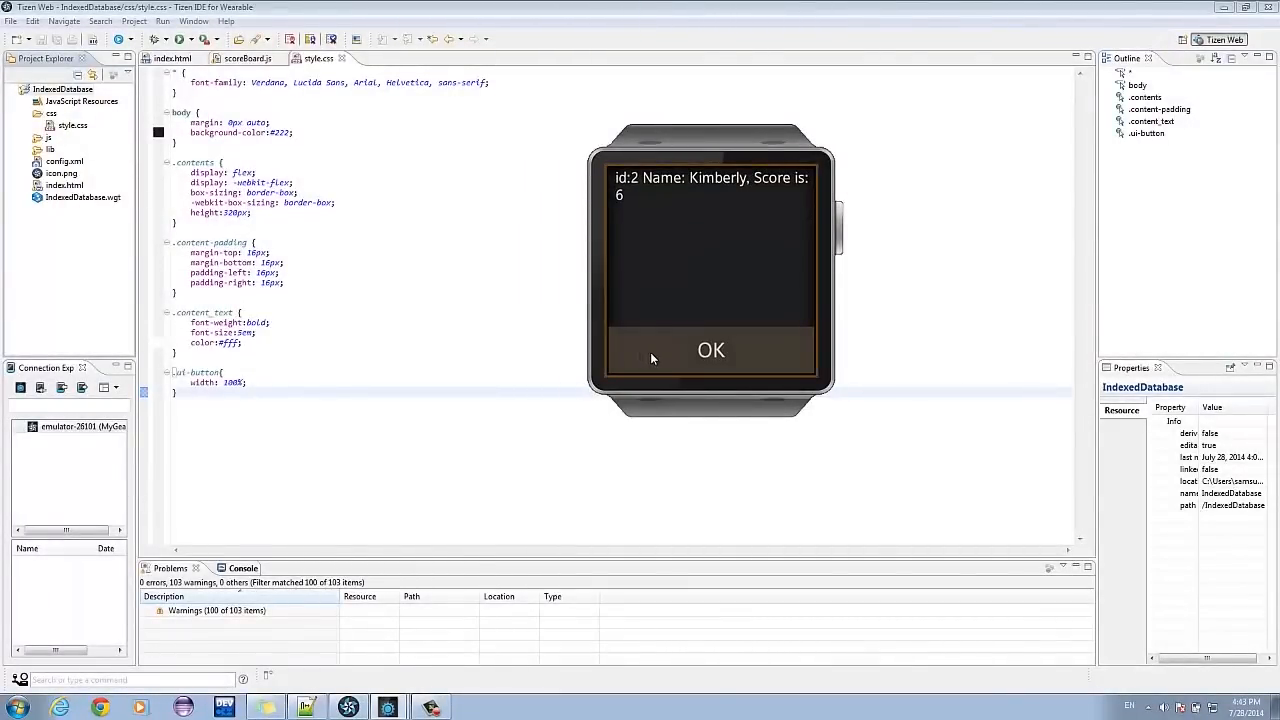
pyautogui.click(711, 350)
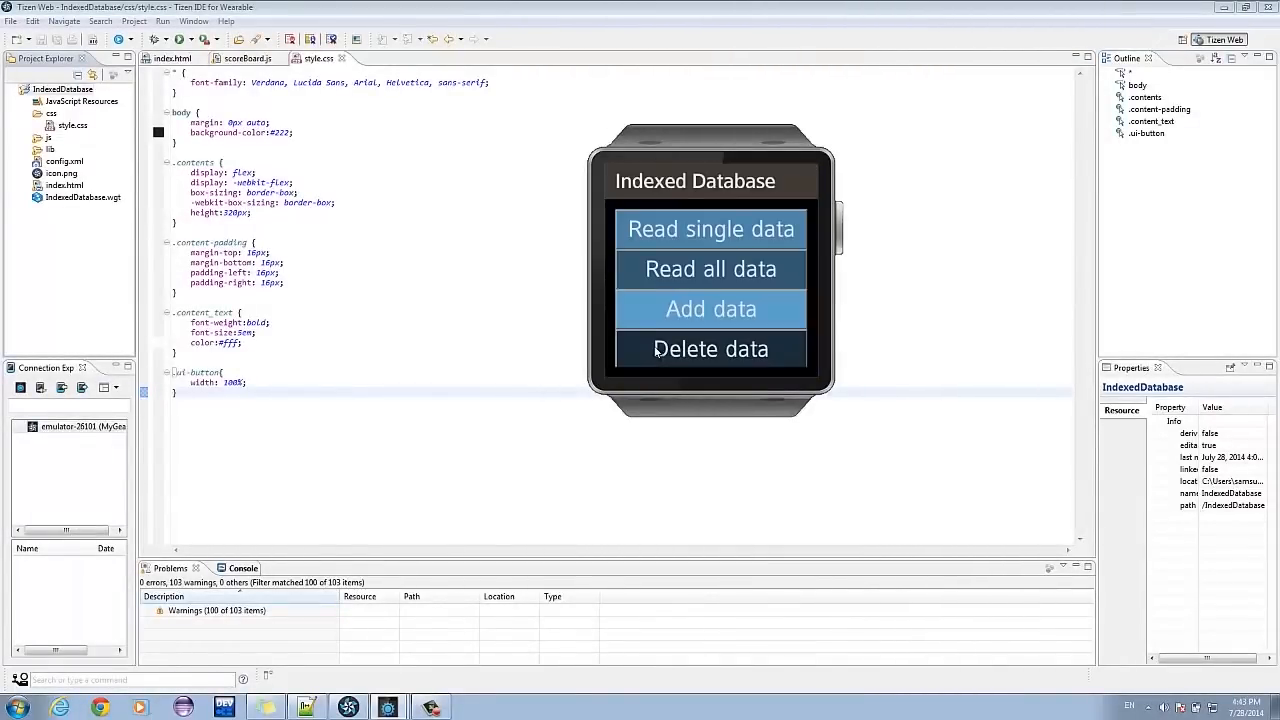
pyautogui.click(711, 308)
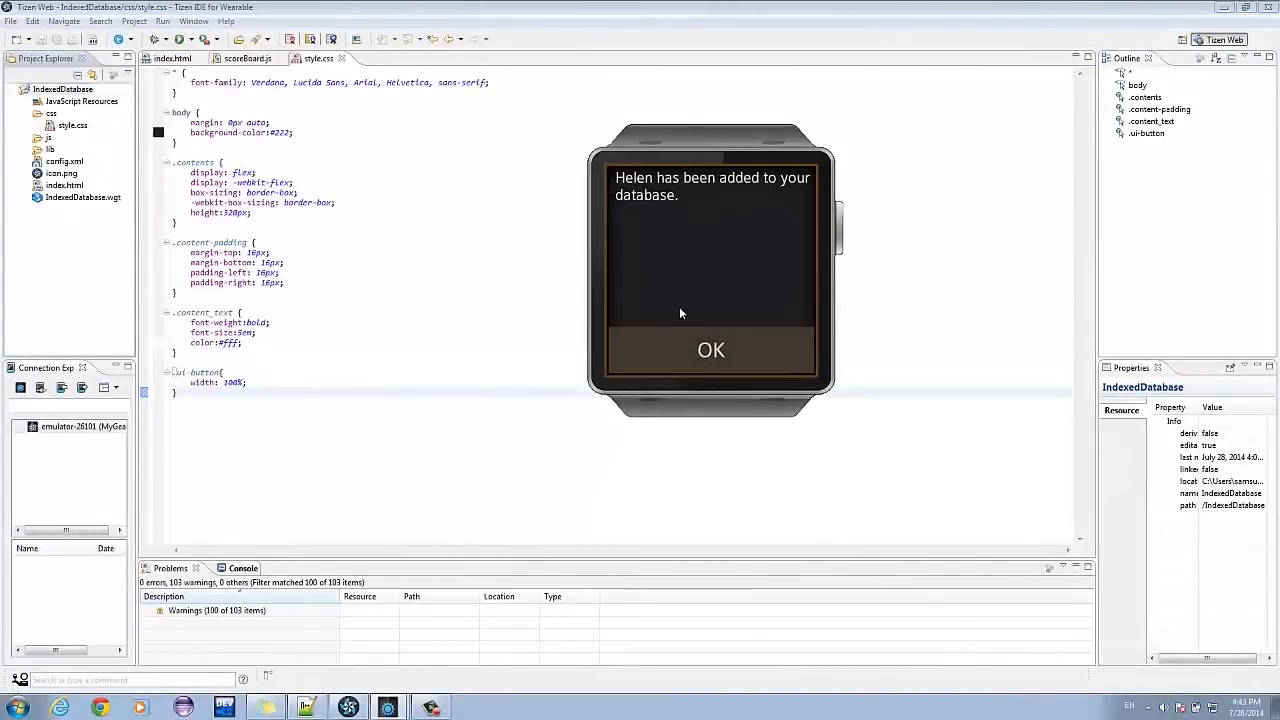
pyautogui.moveTo(668, 359)
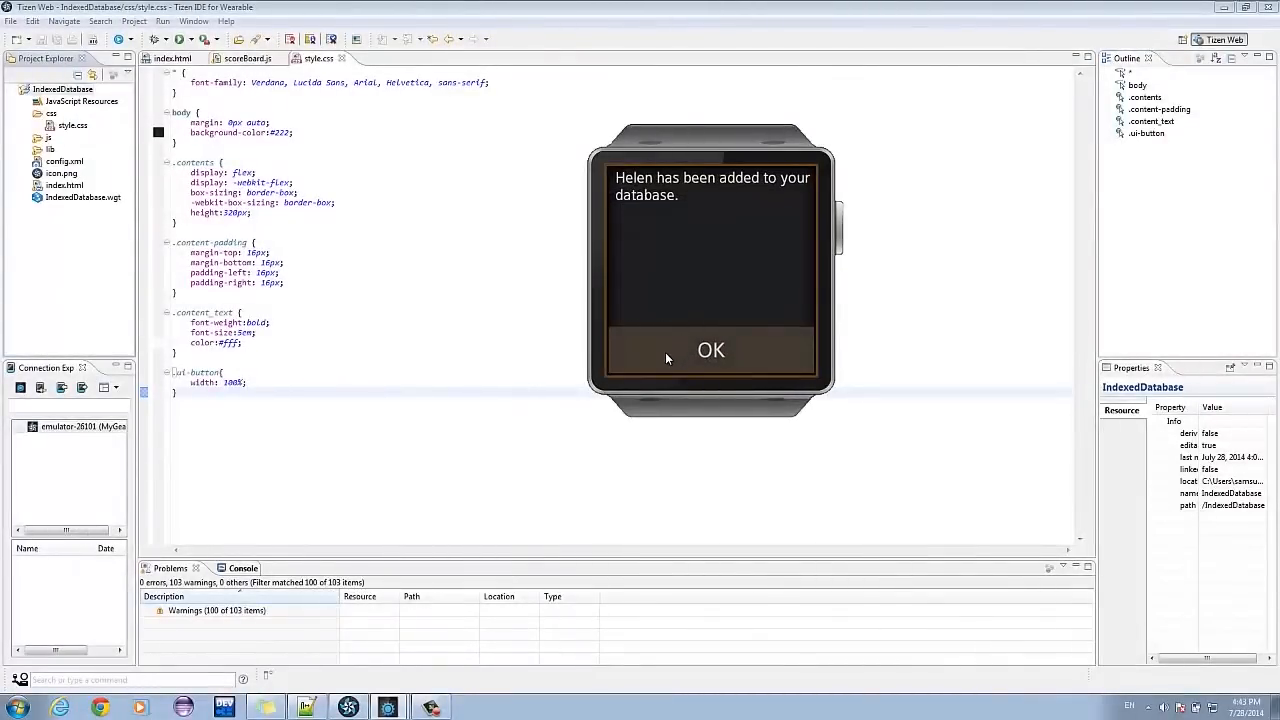
# - Confirm Helen's addition and score, then step through all entries
pyautogui.click(711, 350)
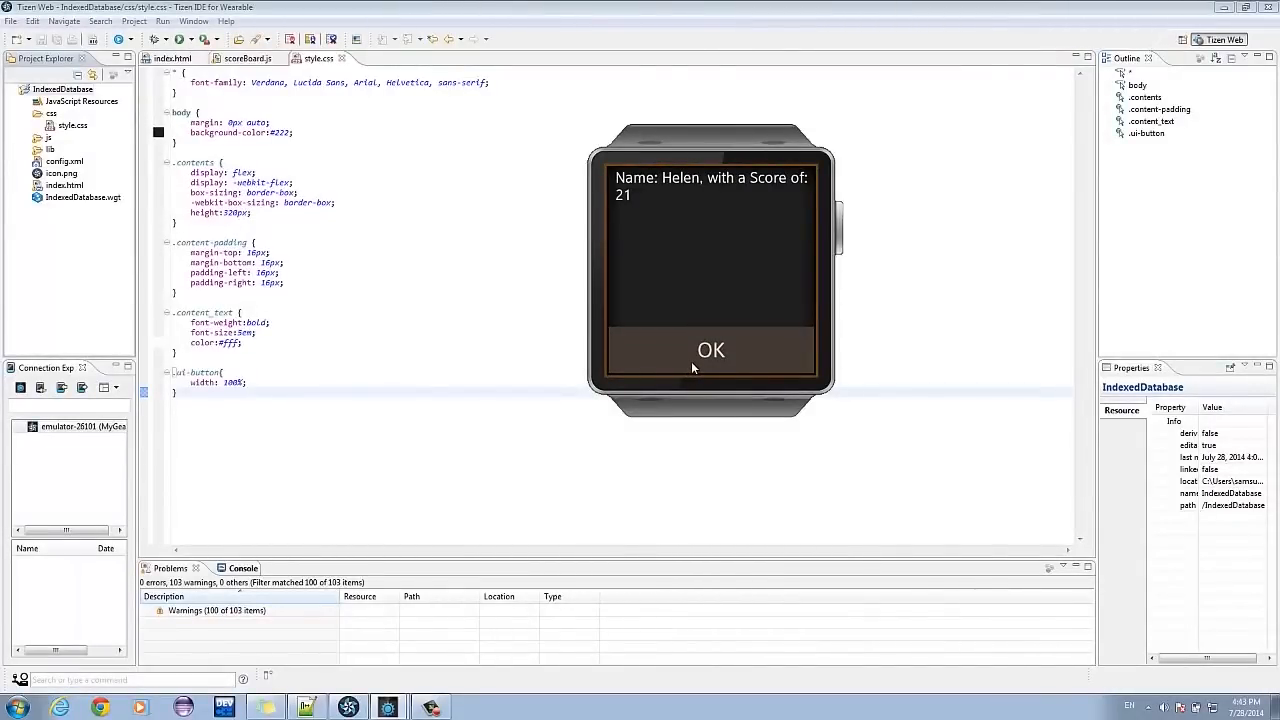
pyautogui.click(711, 350)
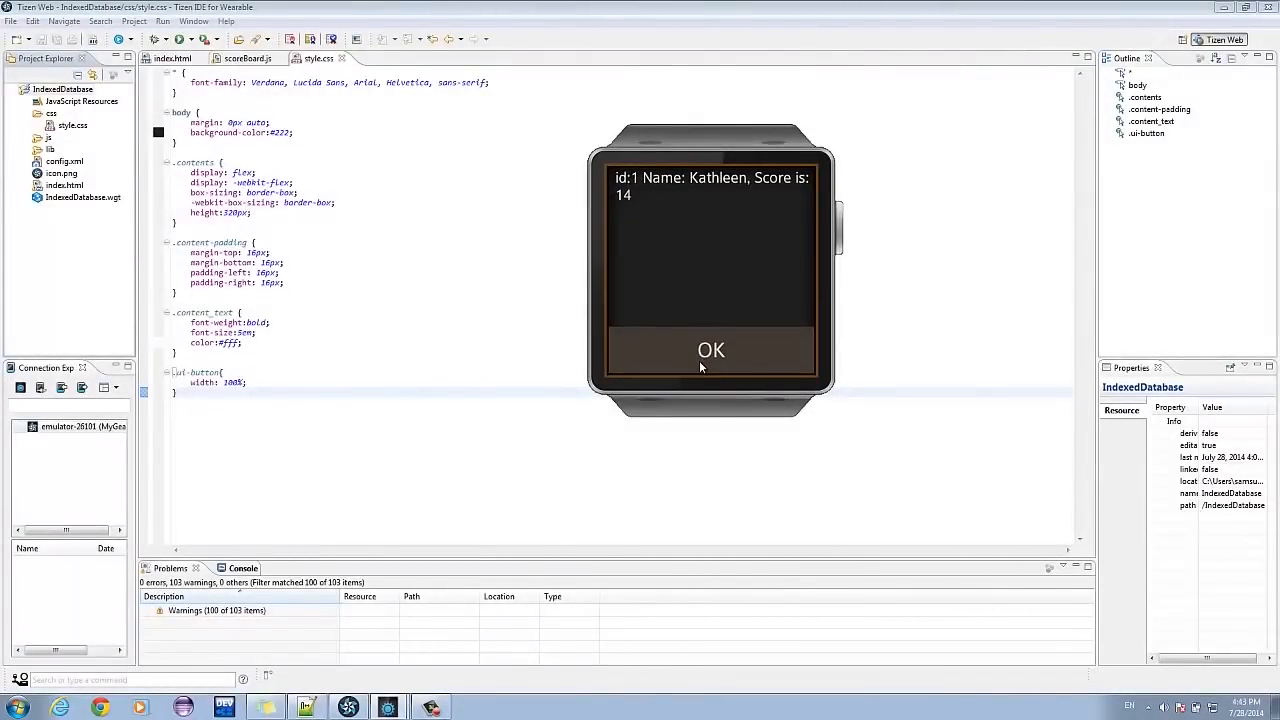
pyautogui.click(711, 350)
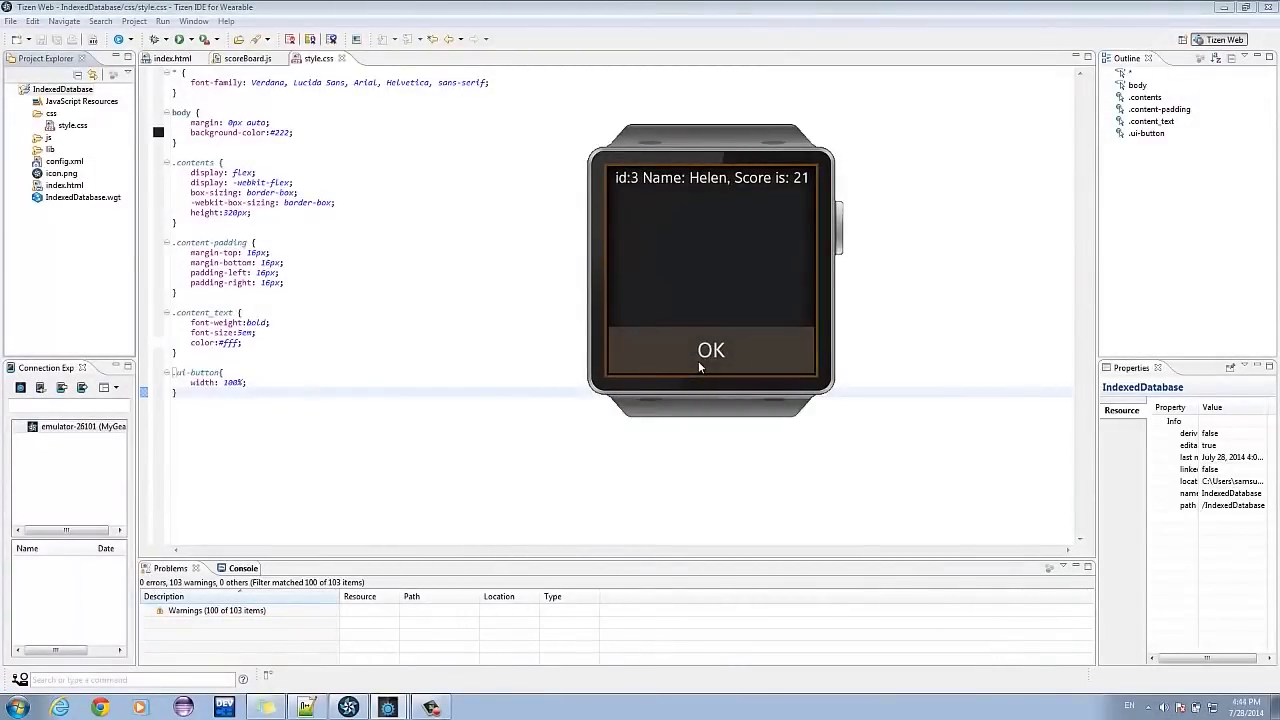
pyautogui.click(711, 350)
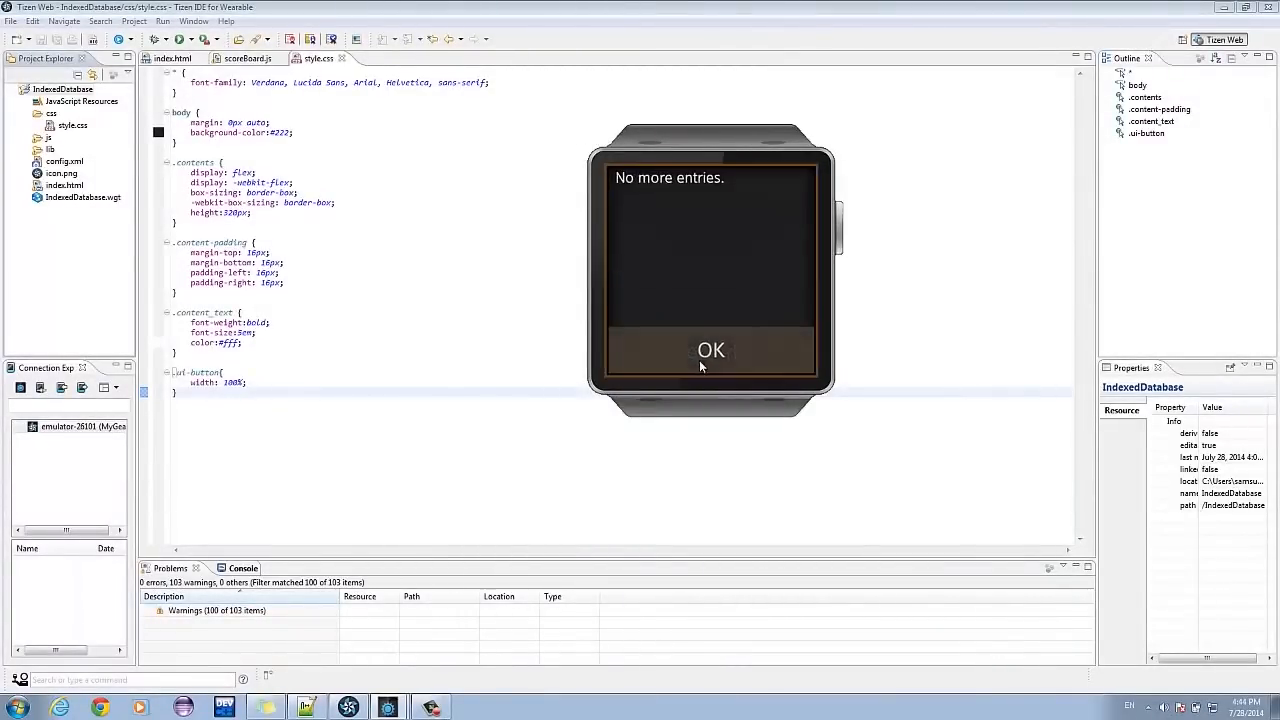
# - Delete Helen, then confirm Read all data shows only Kimberly before the no-more-entries message
pyautogui.click(711, 351)
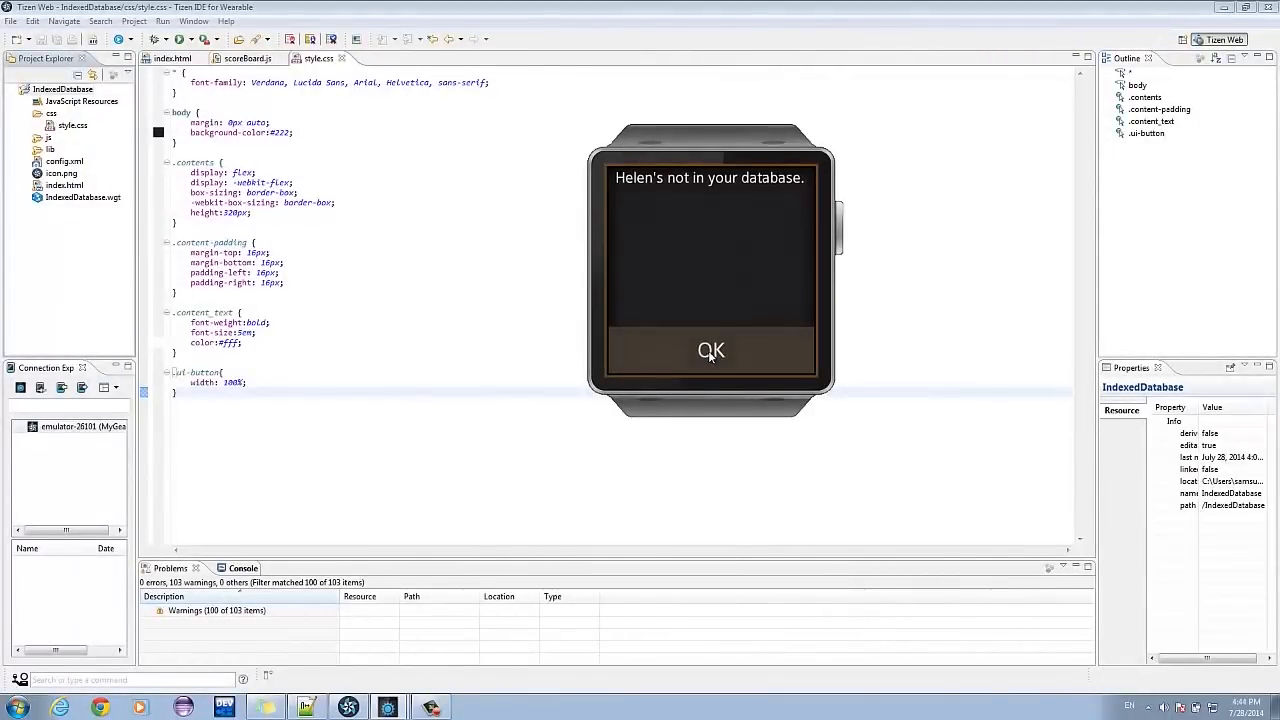
pyautogui.click(710, 351)
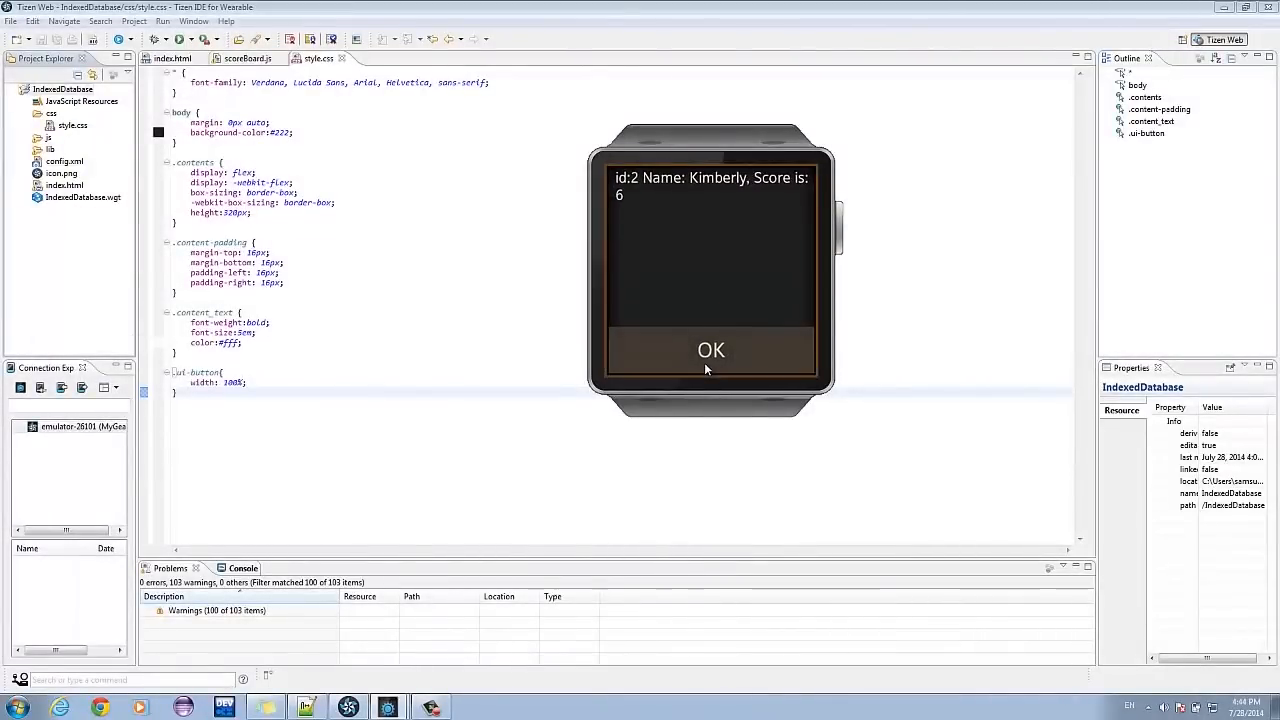
pyautogui.click(711, 350)
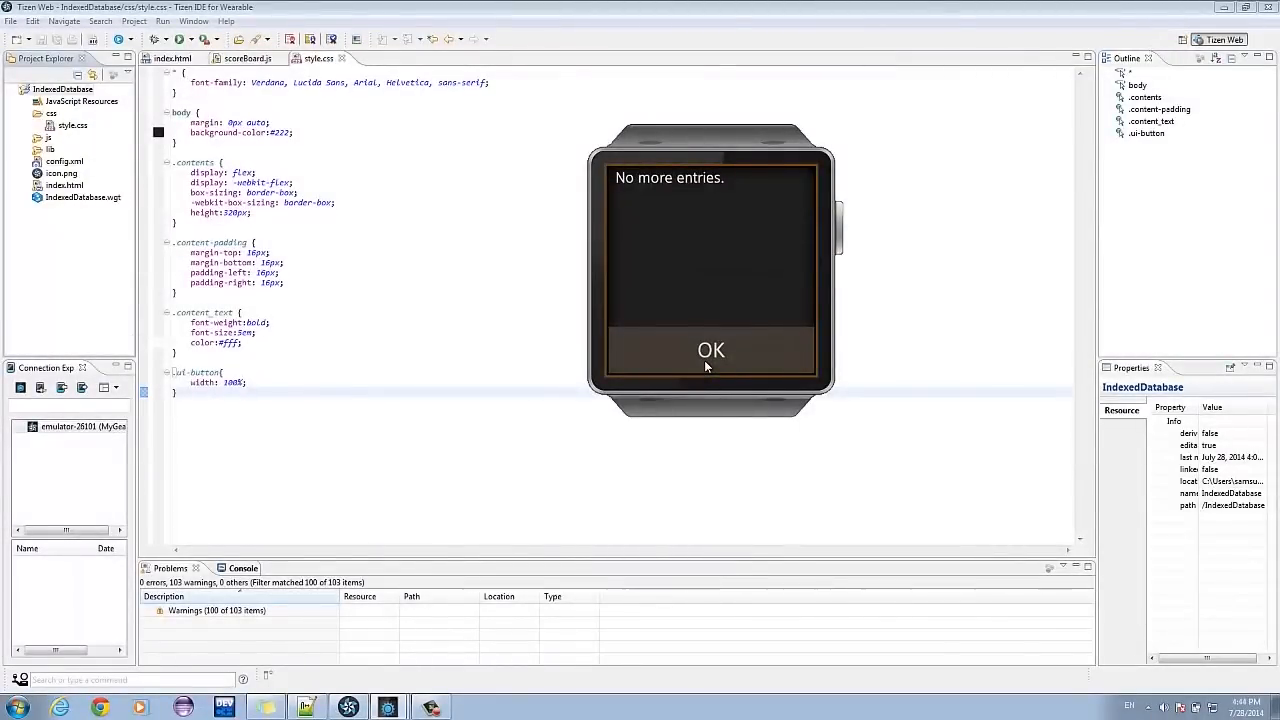
pyautogui.click(711, 350)
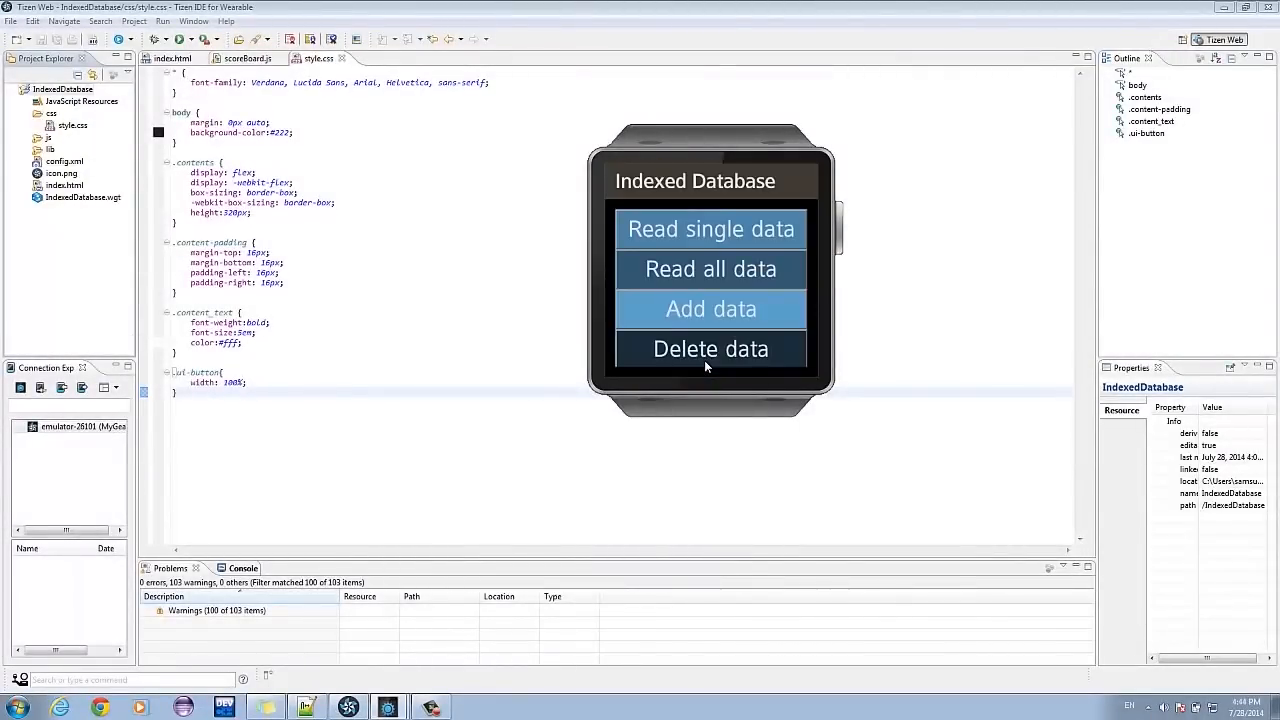